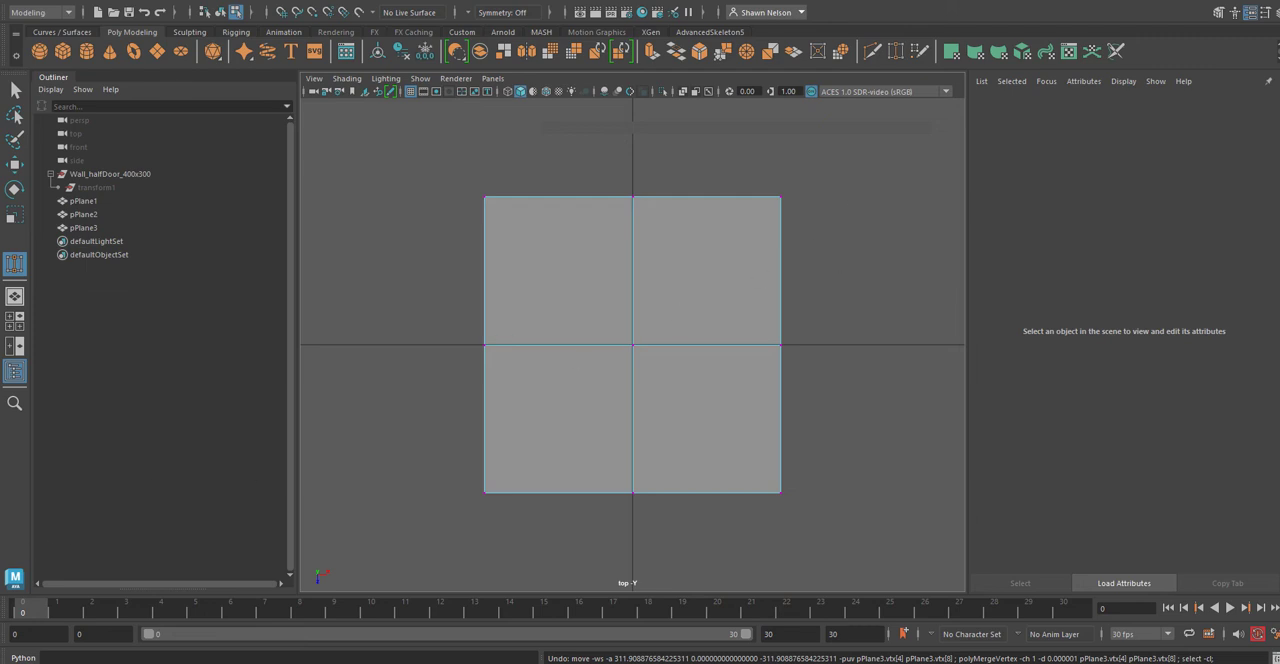
mouse_move(603, 369)
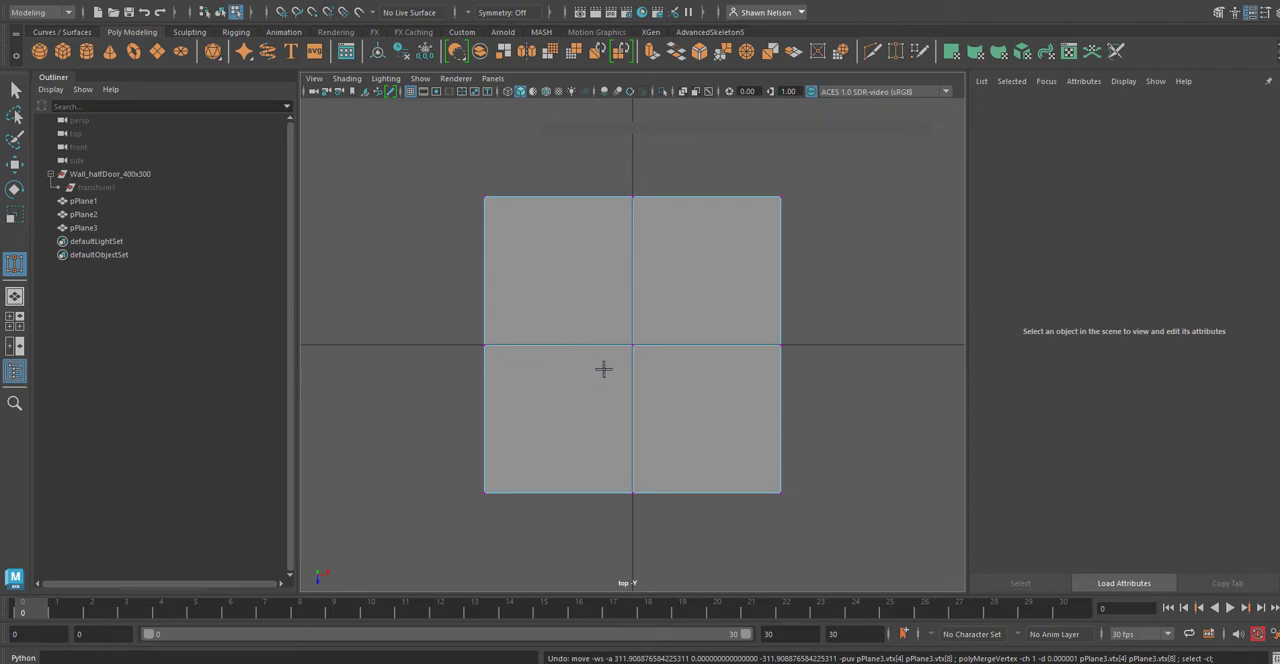
mouse_move(590, 367)
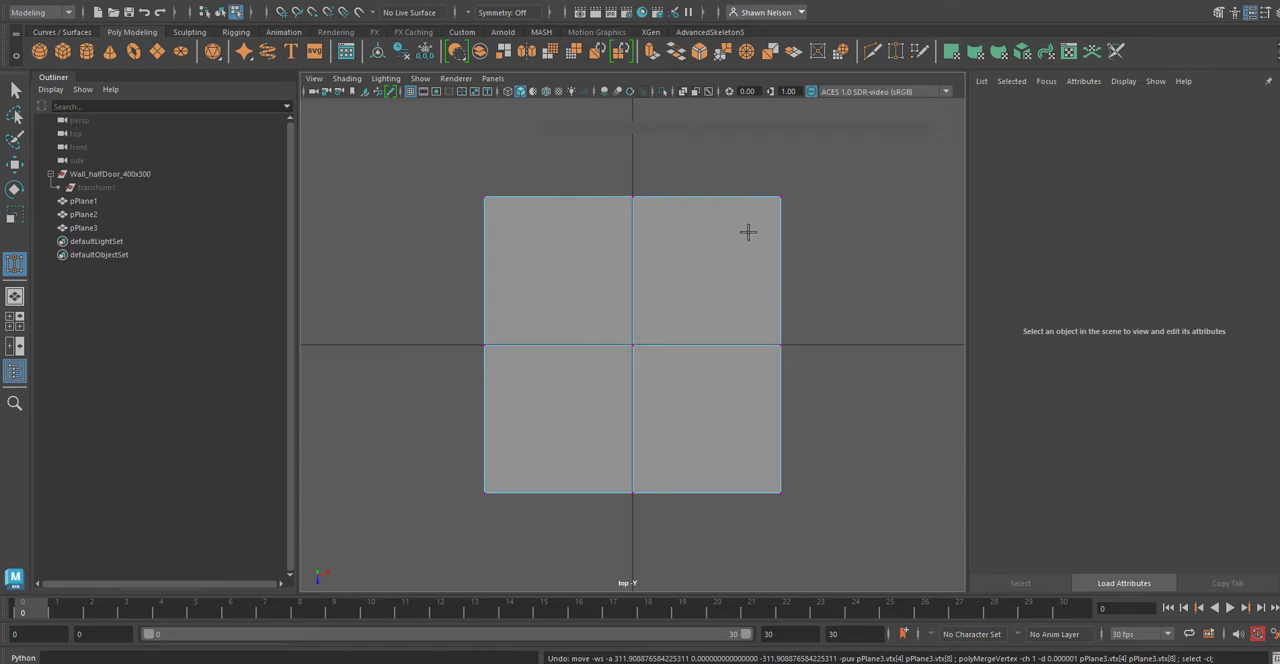
mouse_move(499, 309)
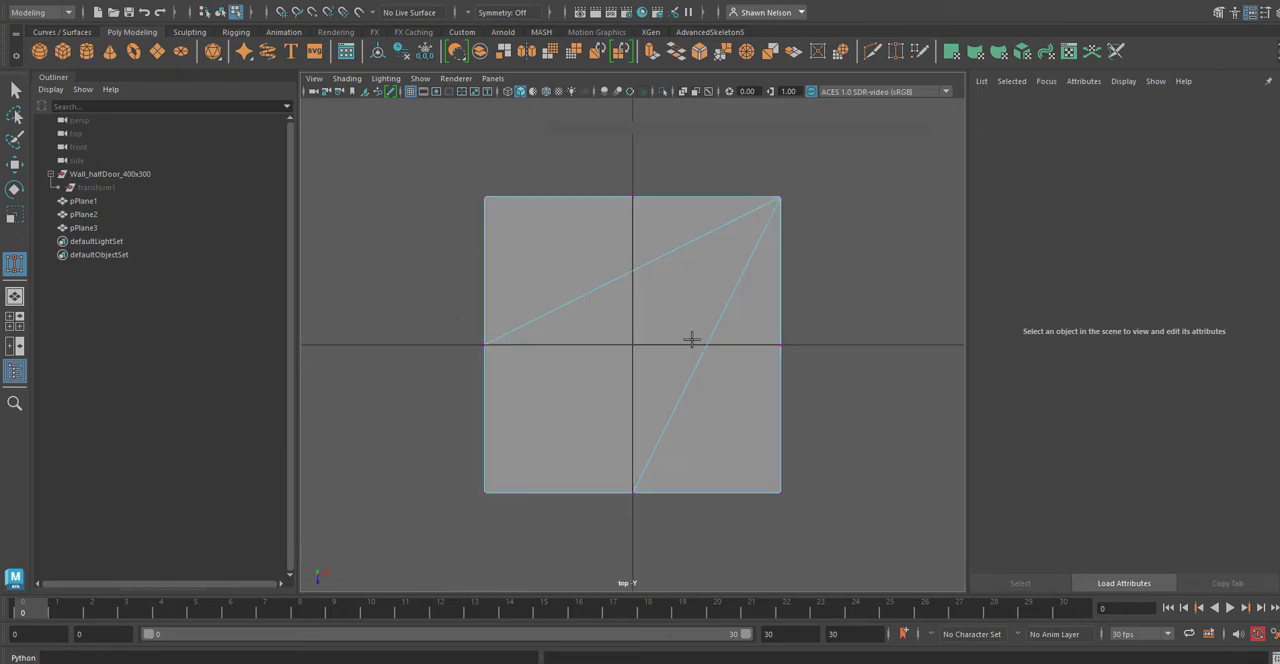
Step: Delete the plane's lower-left corner faces, leaving a five-sided shape split by two diagonals
left_click(485, 495)
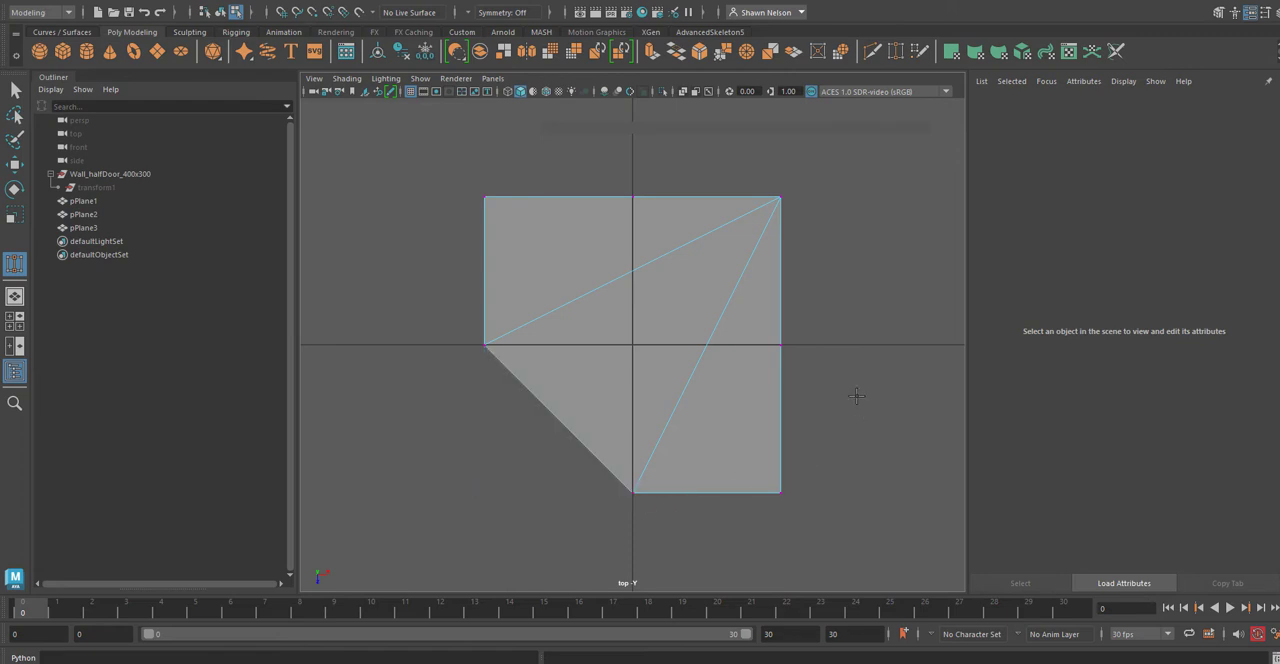
mouse_move(675, 442)
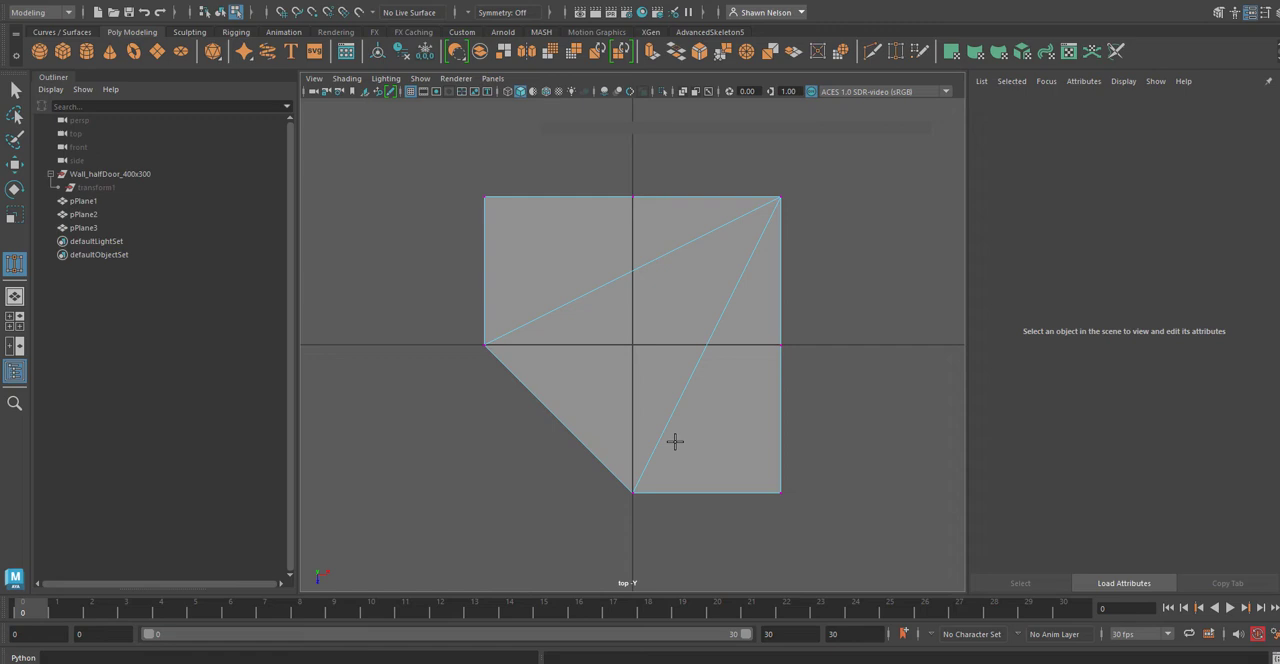
mouse_move(313, 80)
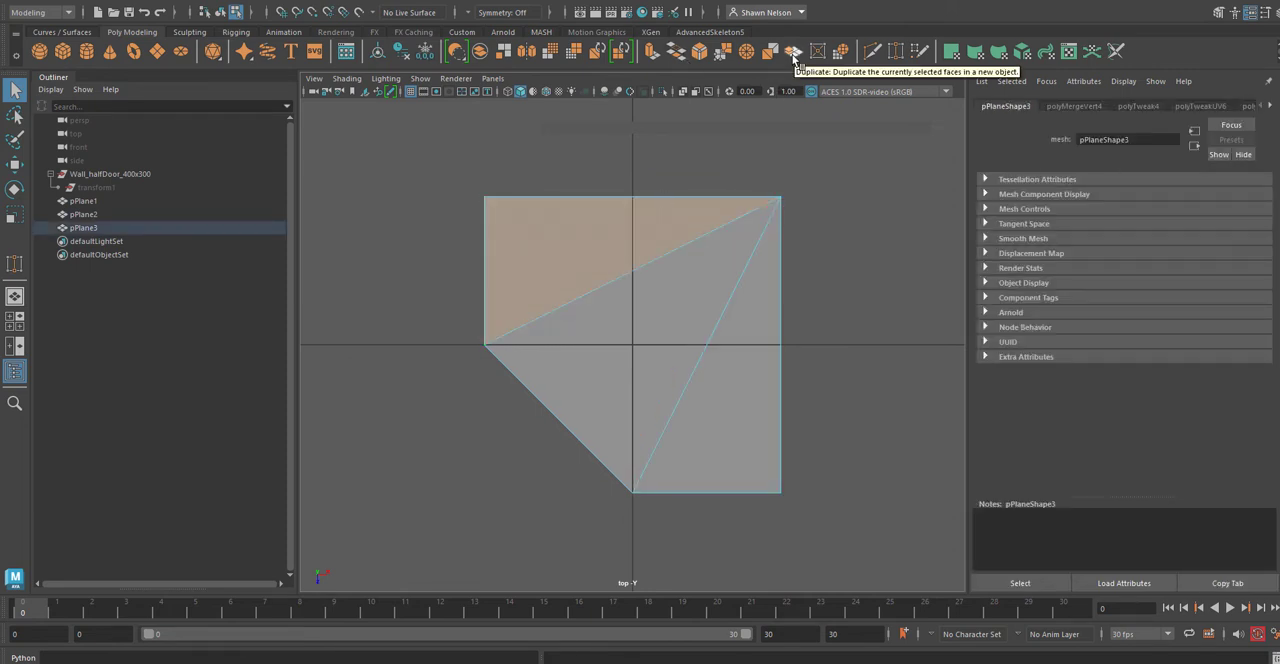
Step: Extract the upper-left and right-hand triangles as separate pieces and move them slightly apart
left_click(793, 51)
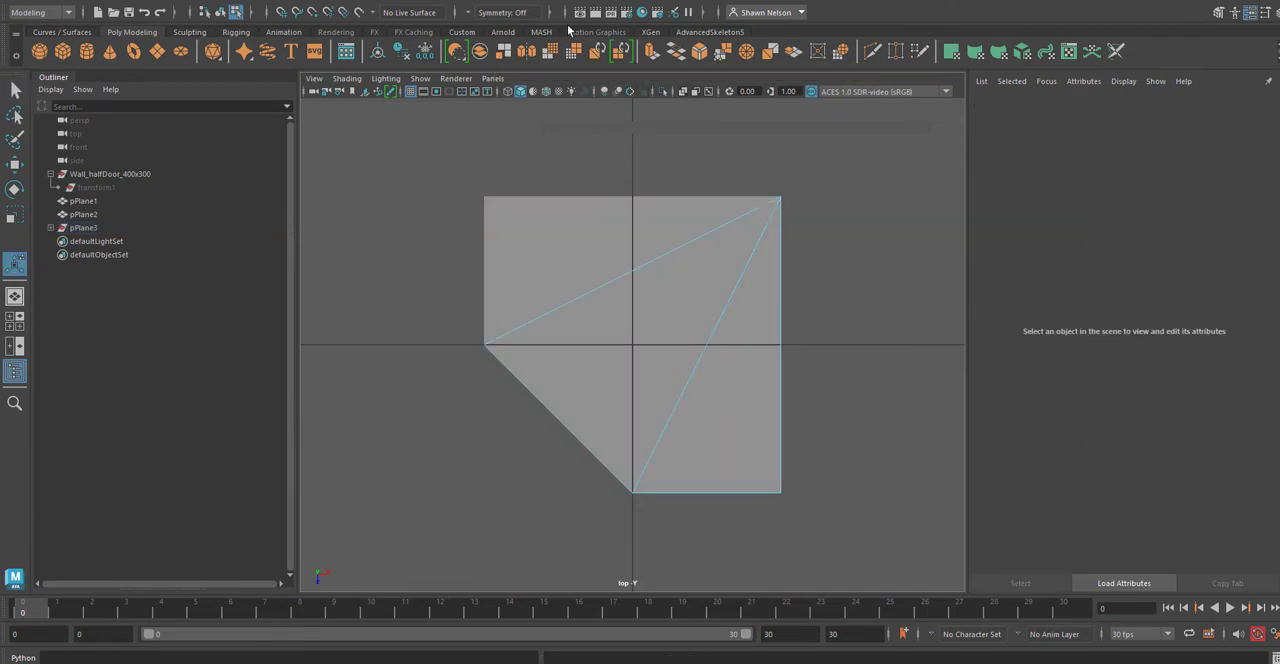
left_click(717, 350)
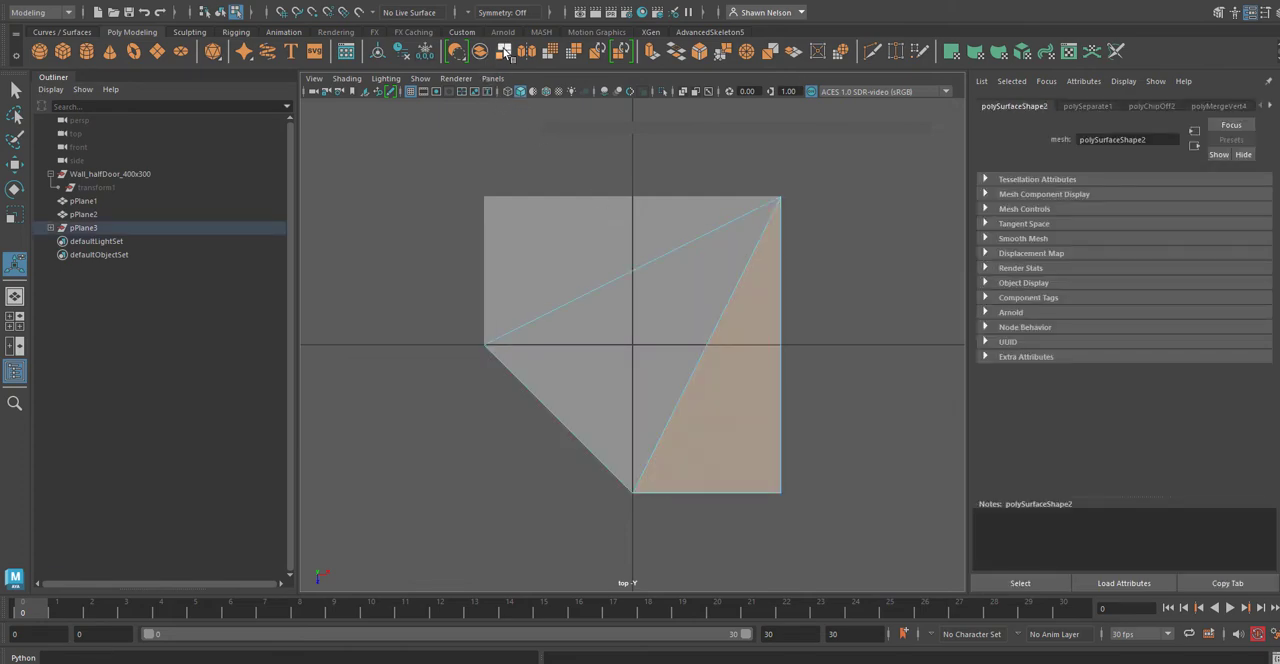
left_click(752, 446)
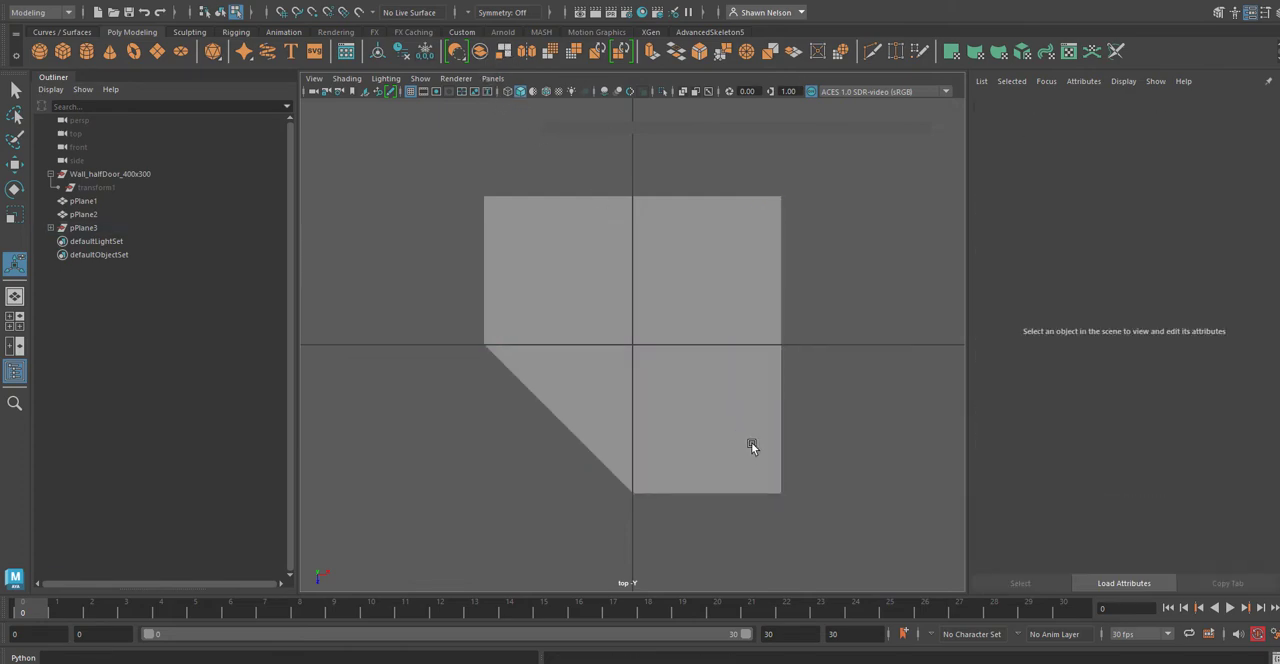
left_click(750, 420)
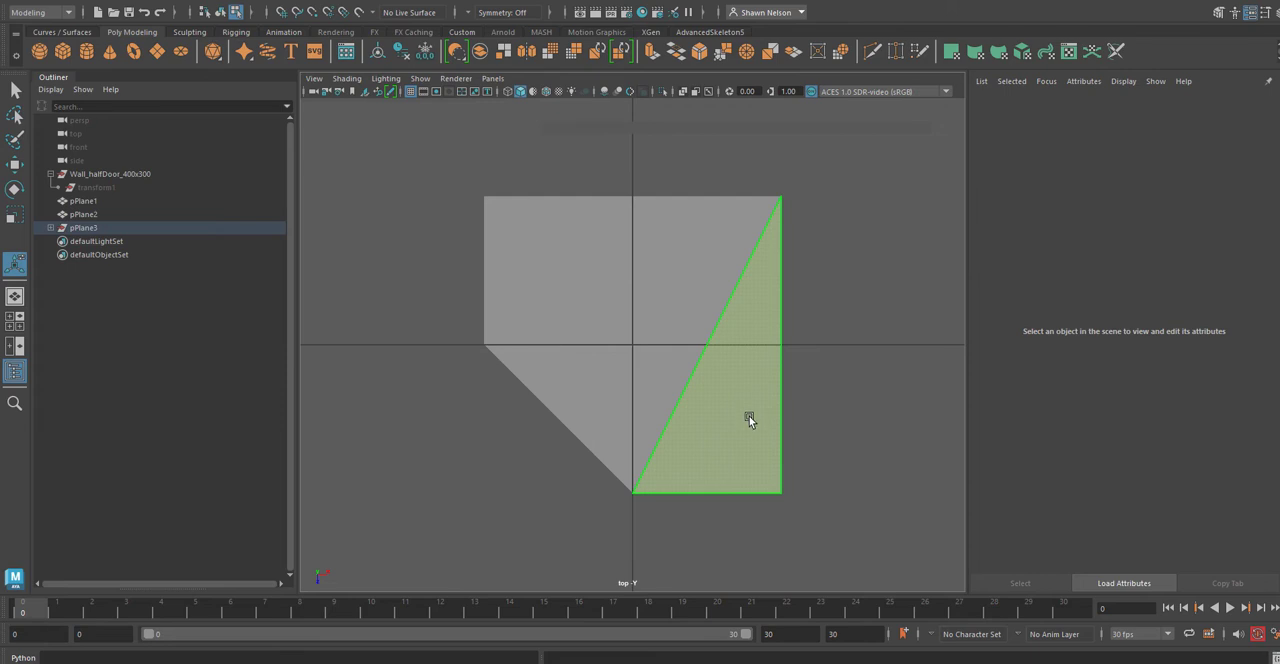
mouse_move(785, 350)
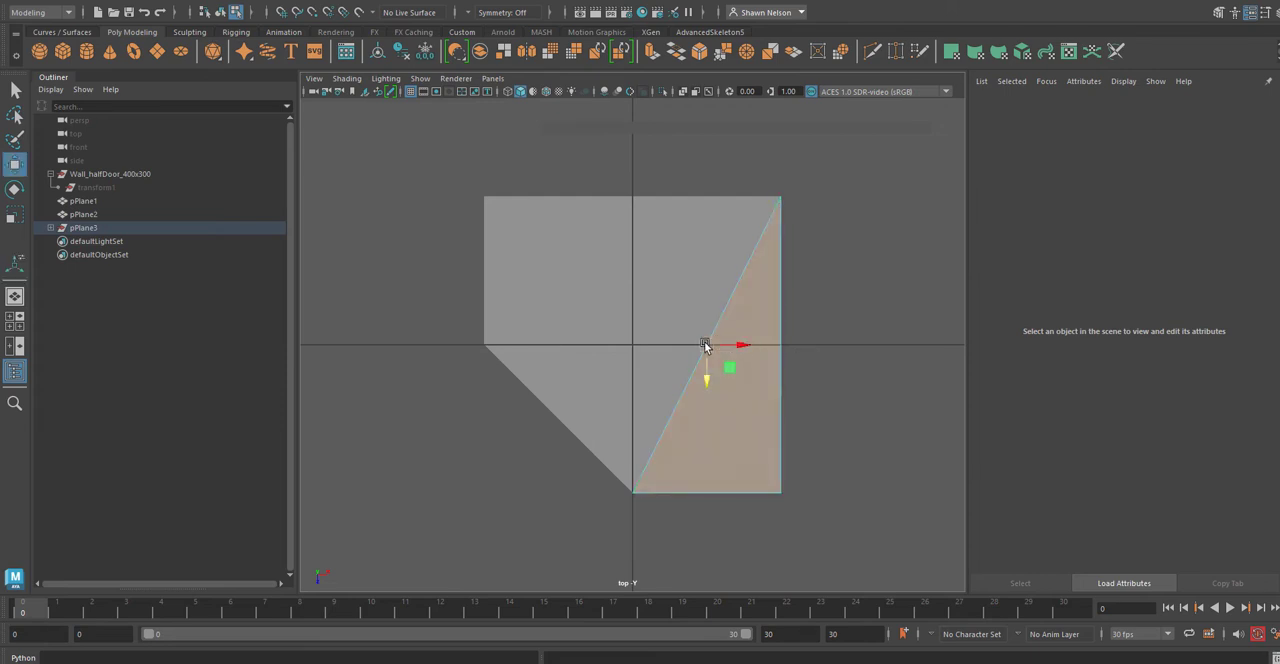
left_click(555, 265)
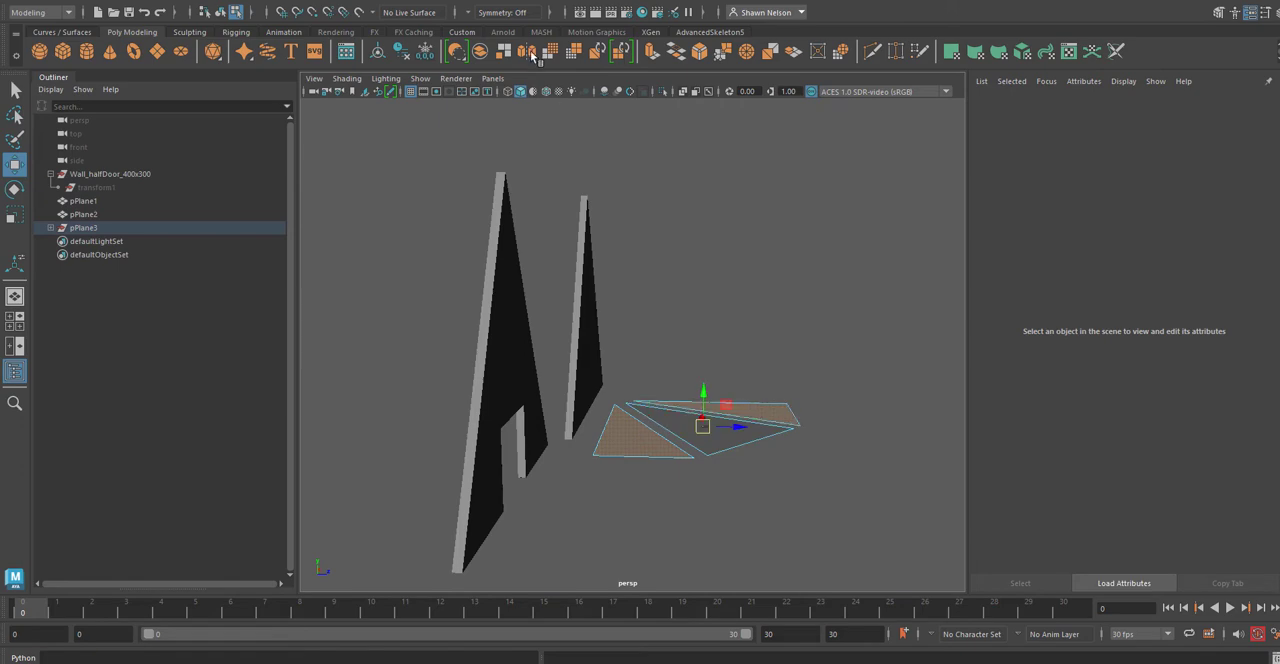
Step: Extrude the three triangle pieces along Local Translate Z to give them depth
left_click(531, 51)
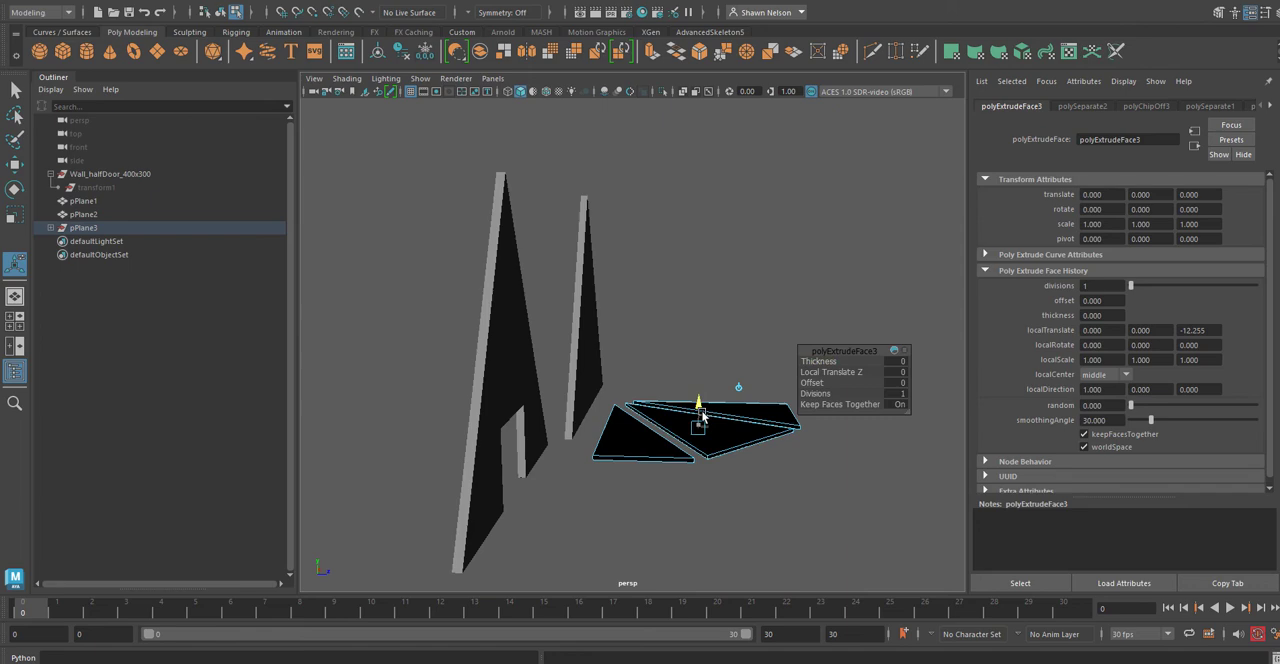
left_click(766, 382)
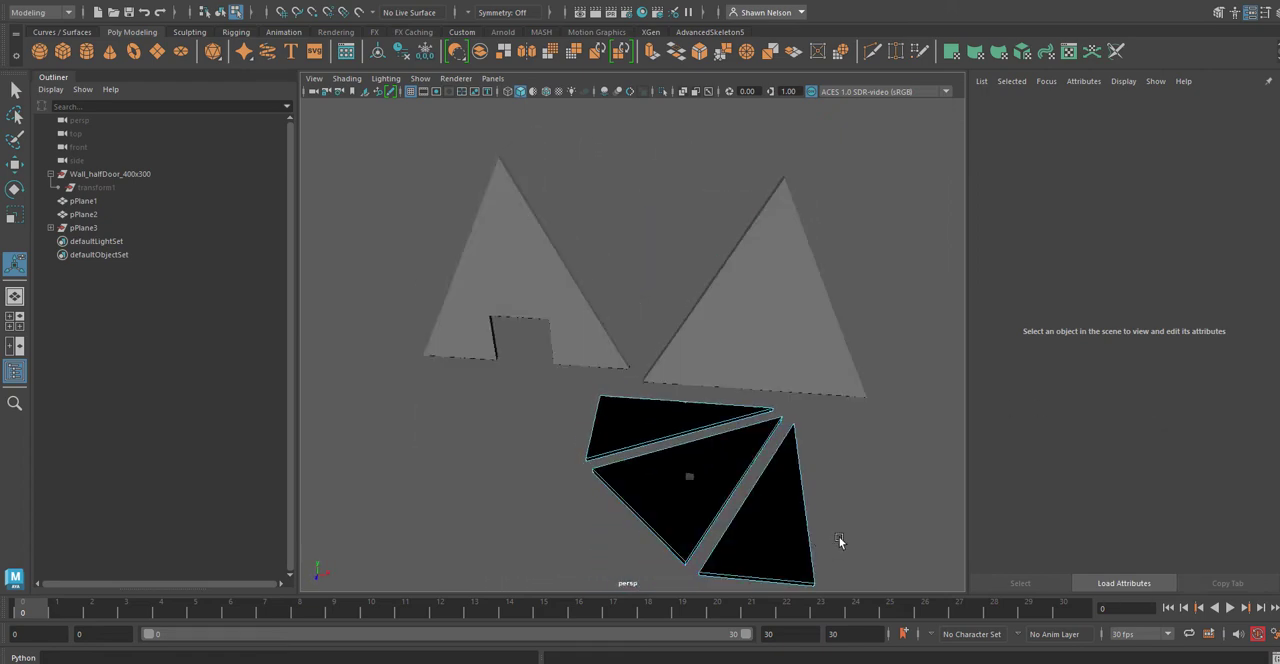
mouse_move(565, 408)
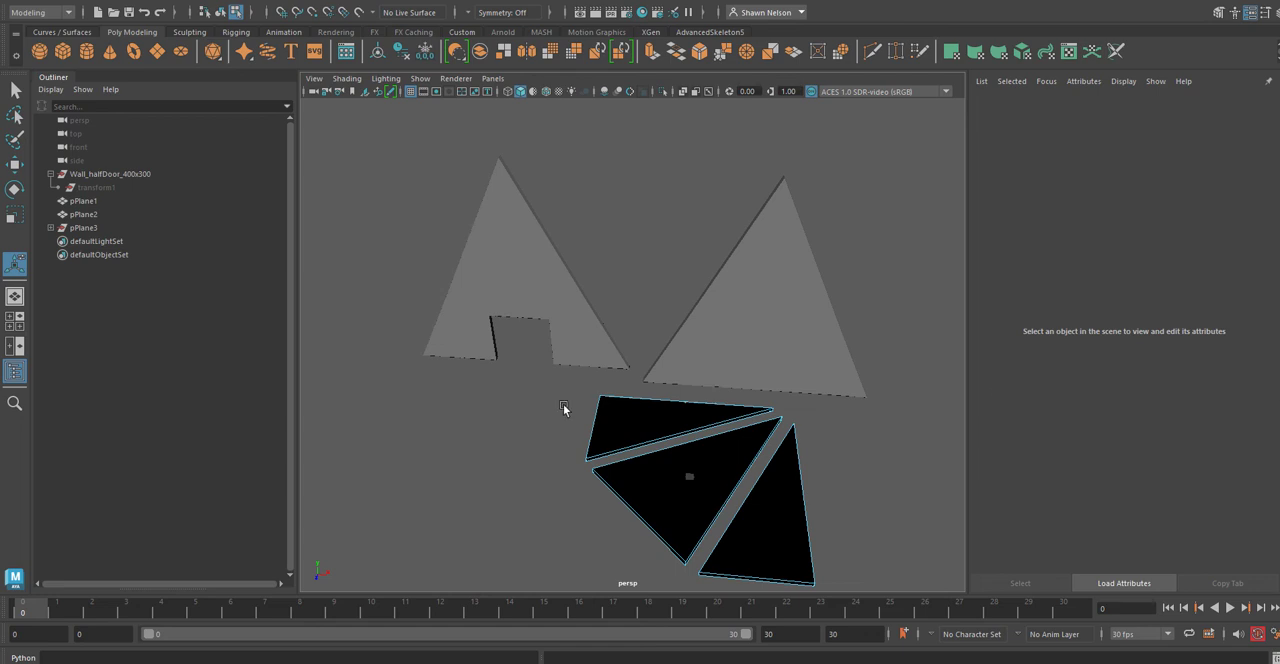
mouse_move(869, 497)
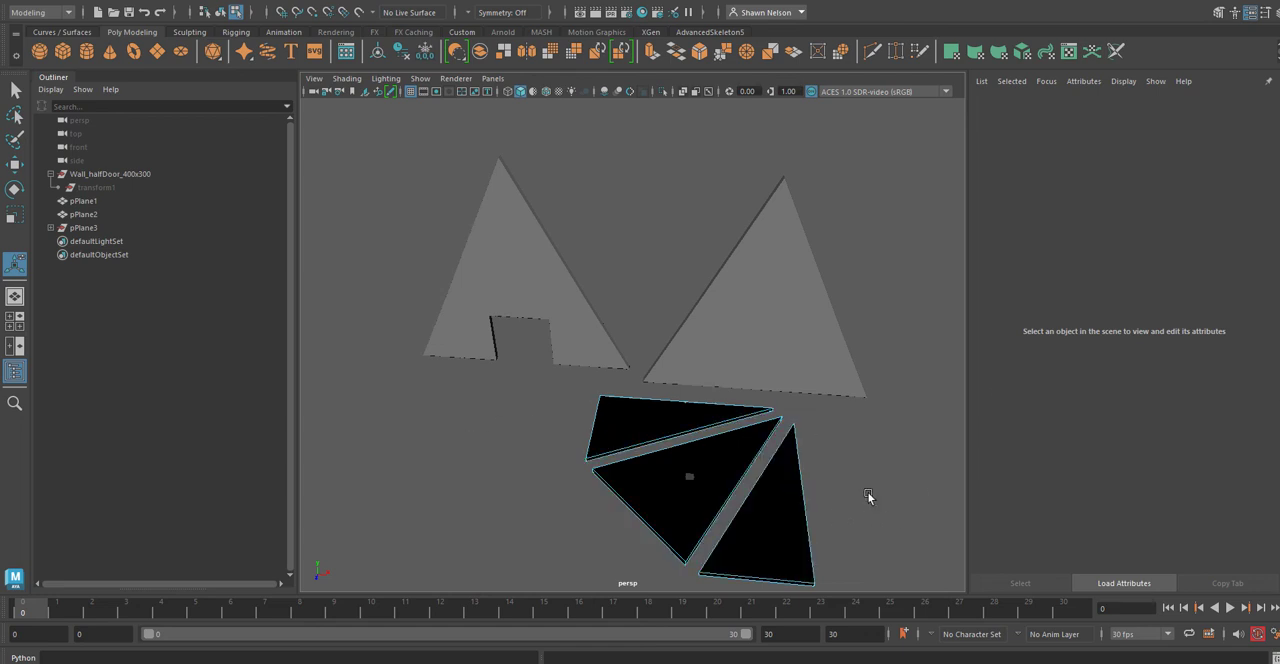
Step: Return to object mode and conform the triangle pieces' normals so they shade correctly
left_click(655, 427)
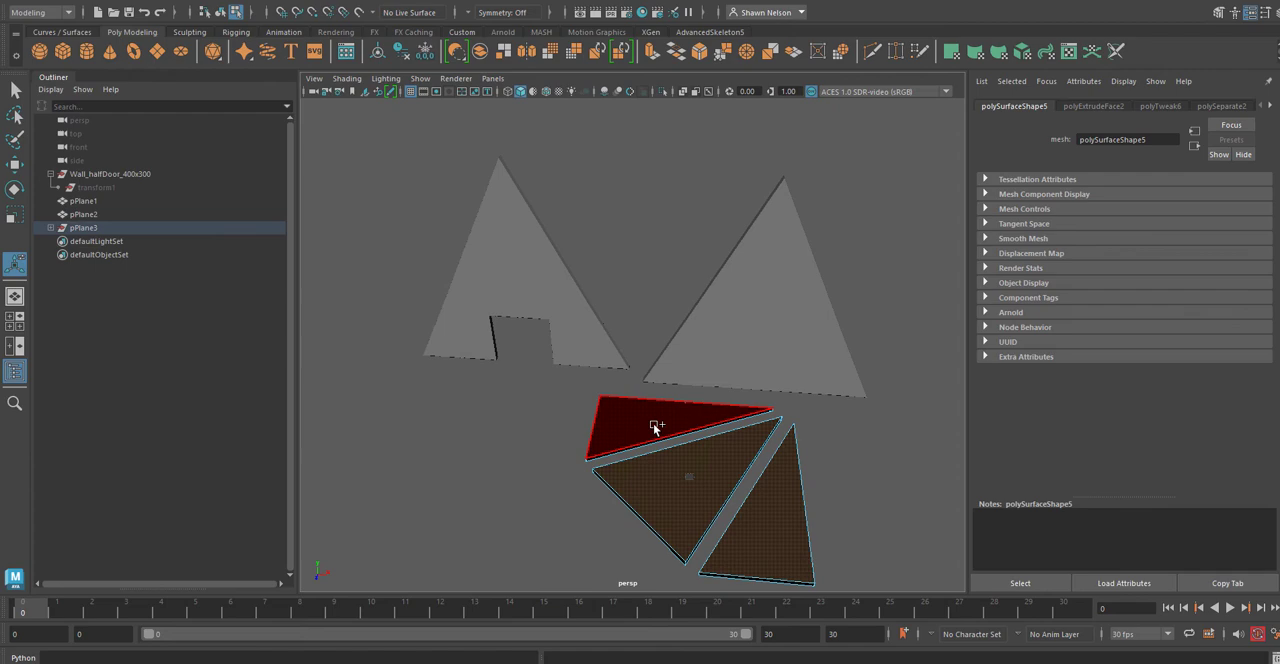
right_click(655, 425)
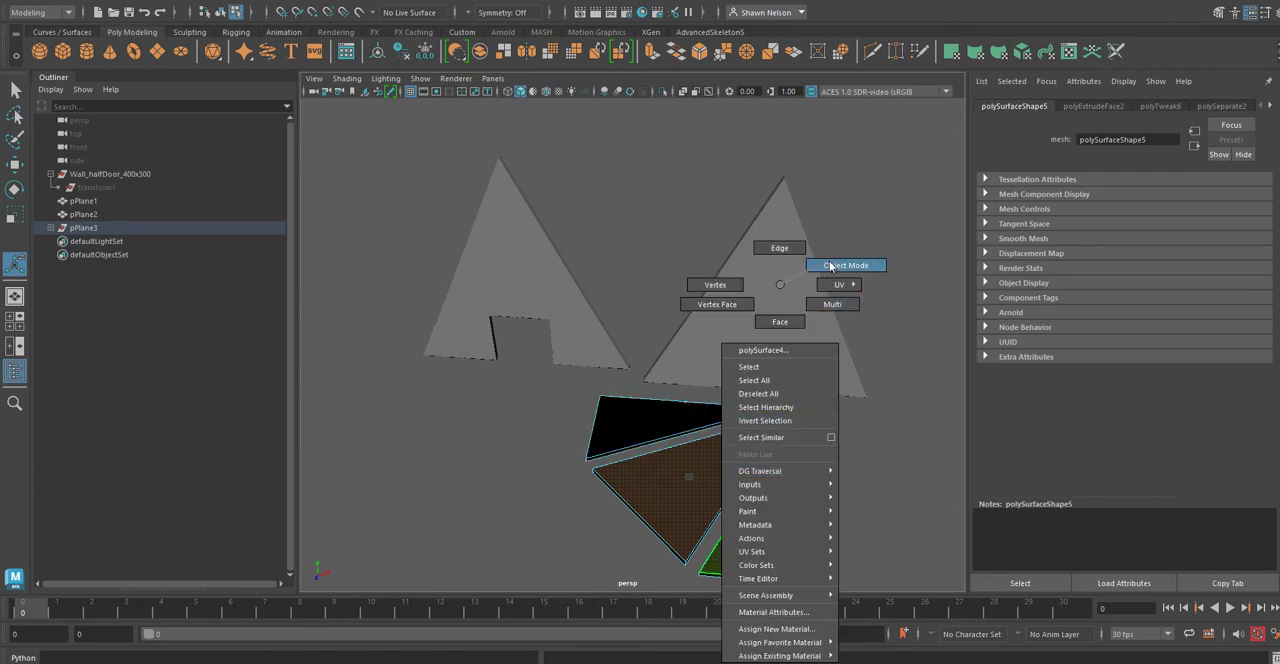
left_click(846, 265)
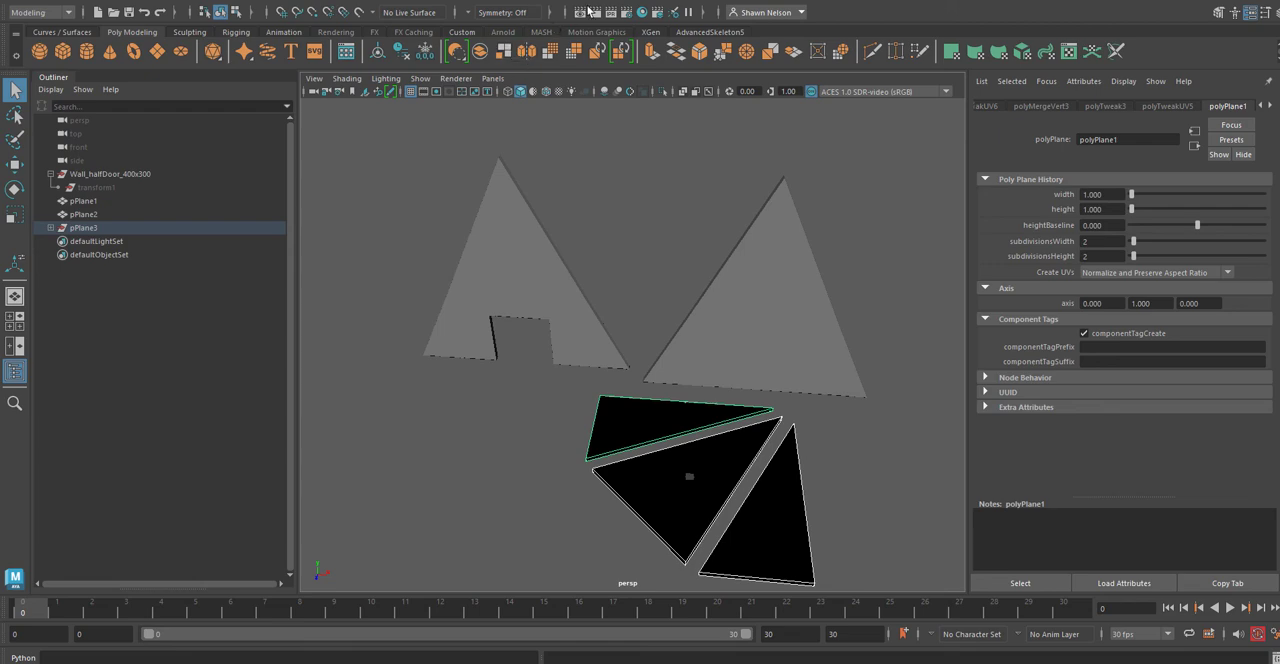
left_click(383, 6)
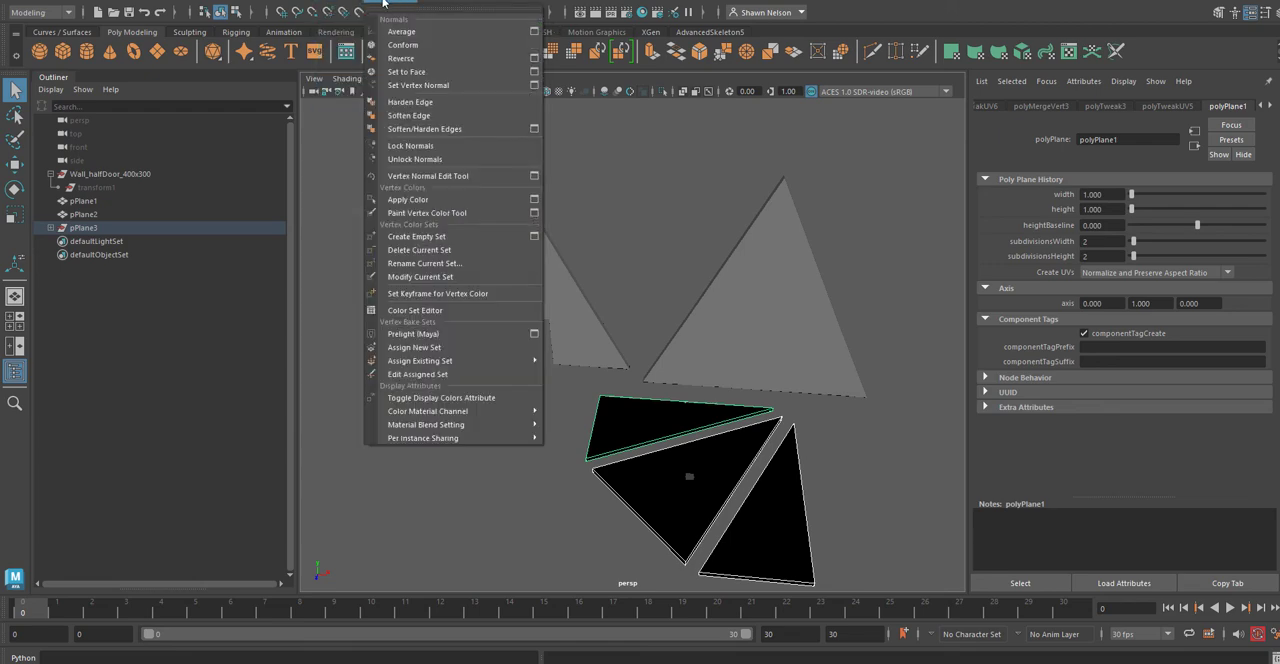
mouse_move(406, 71)
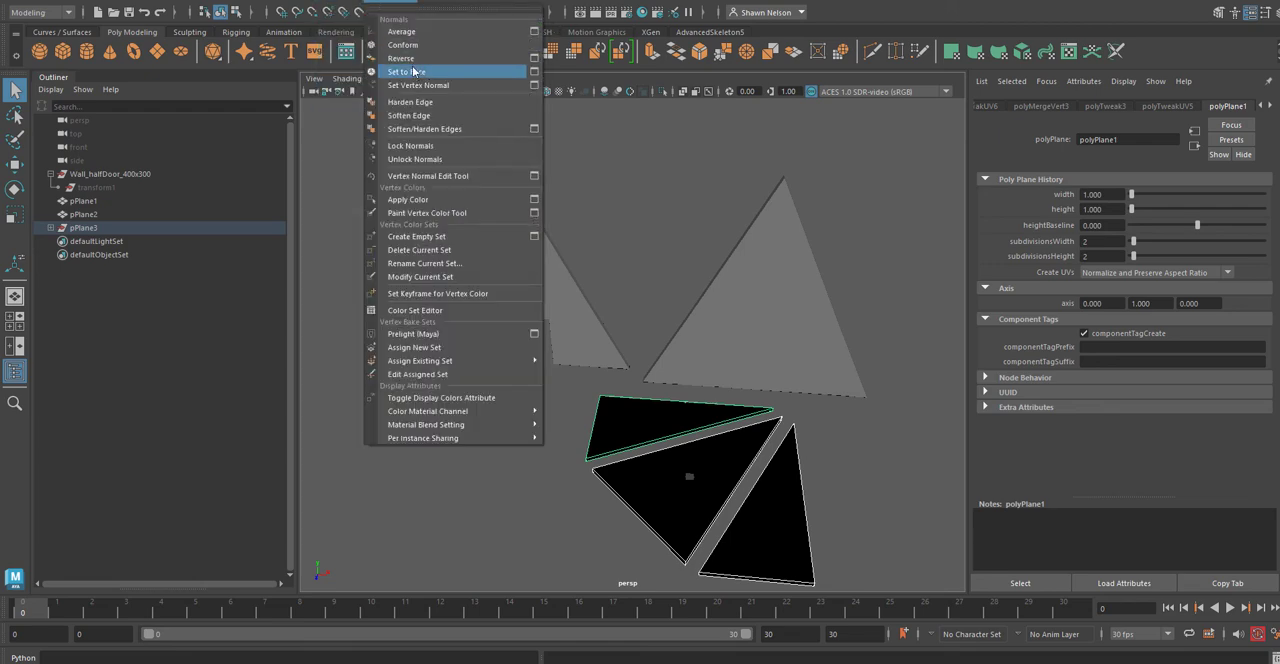
left_click(406, 71)
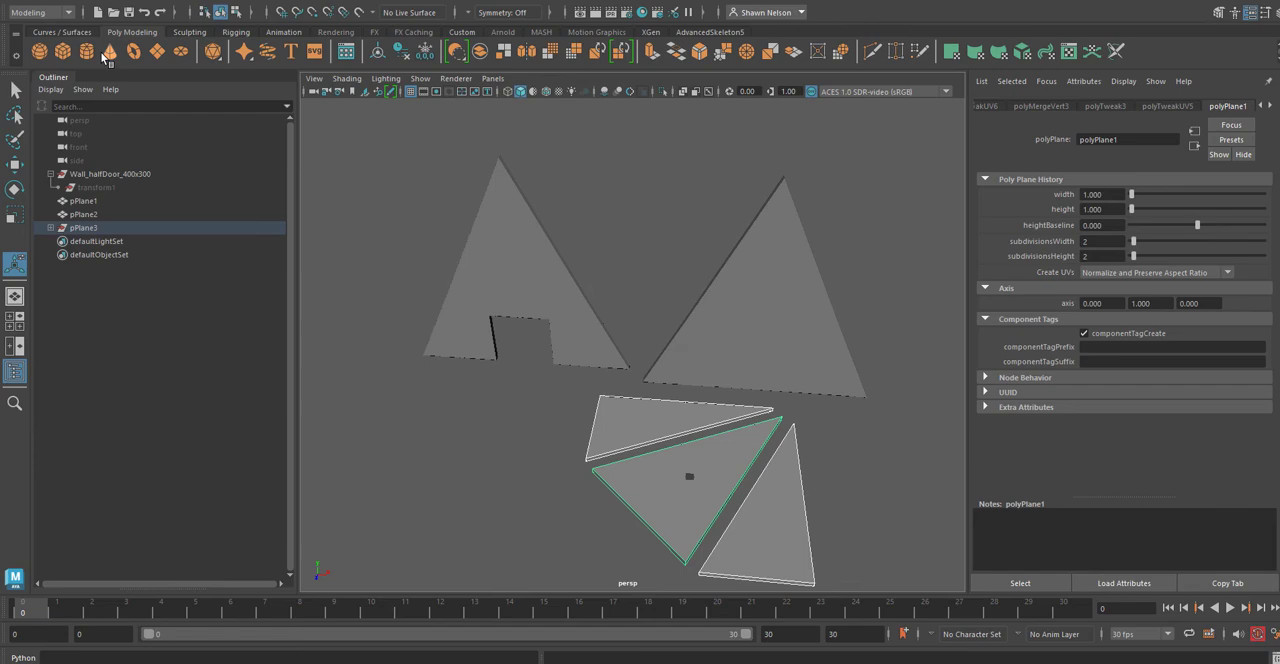
Step: Freeze Transformations and Center Pivot on each triangle piece via the Modify menu, then deselect
left_click(217, 12)
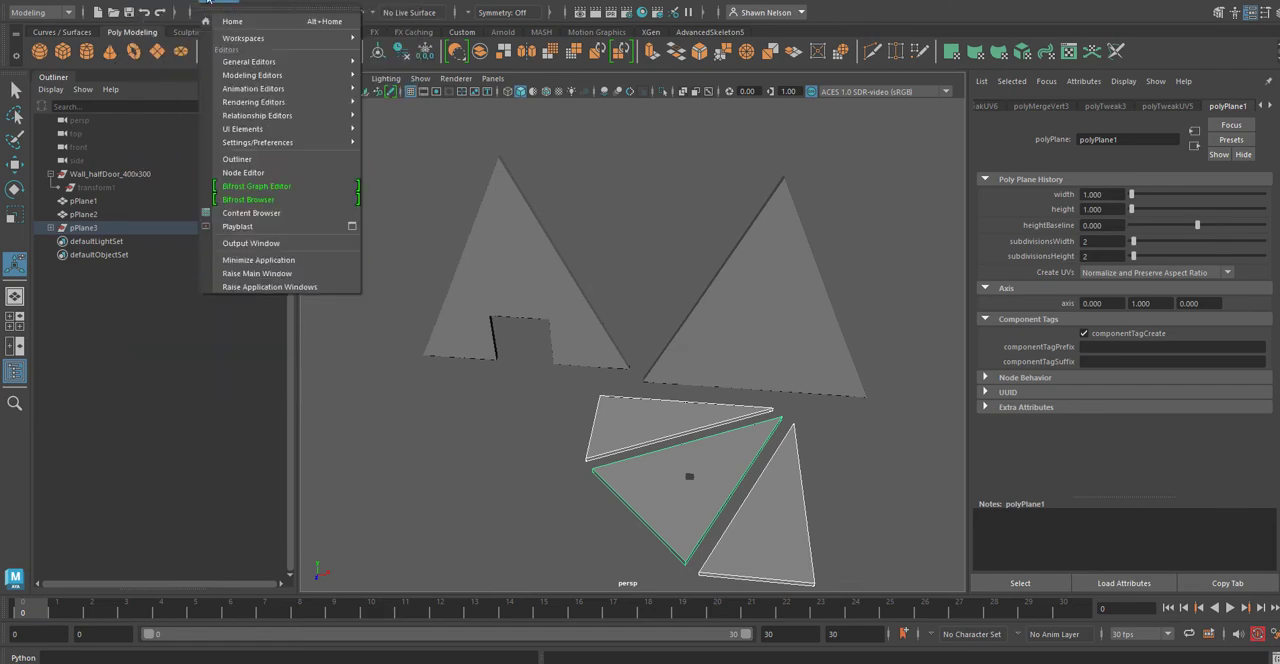
left_click(155, 20)
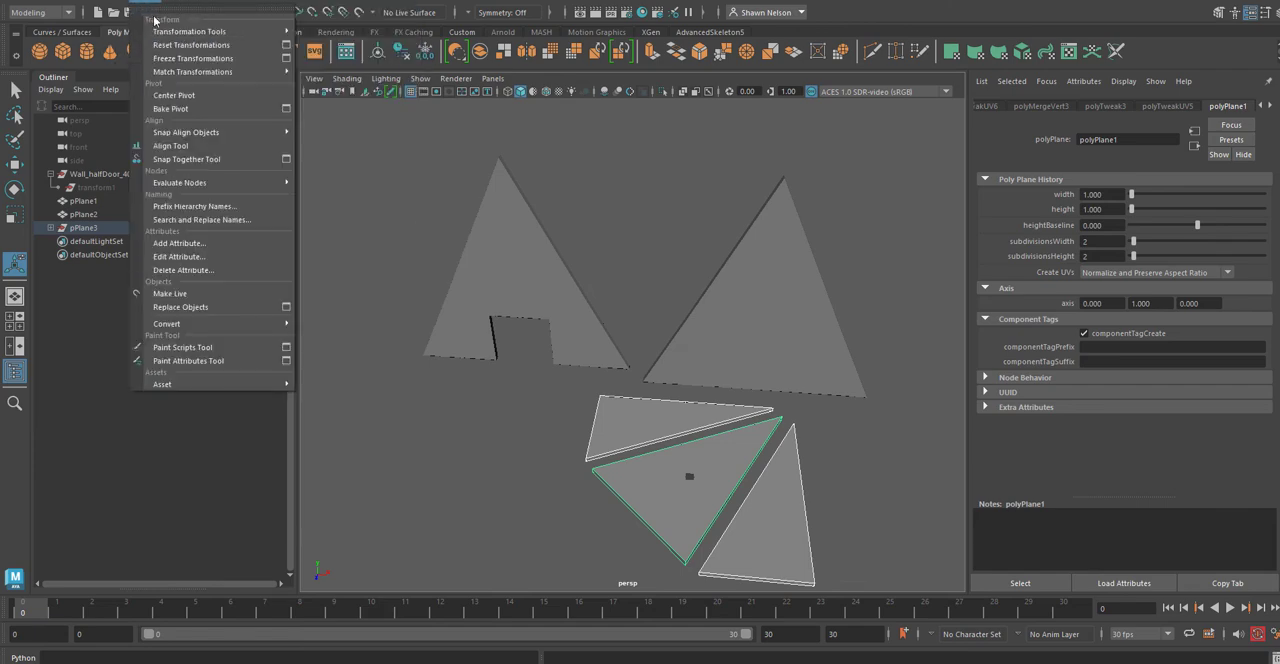
left_click(192, 58)
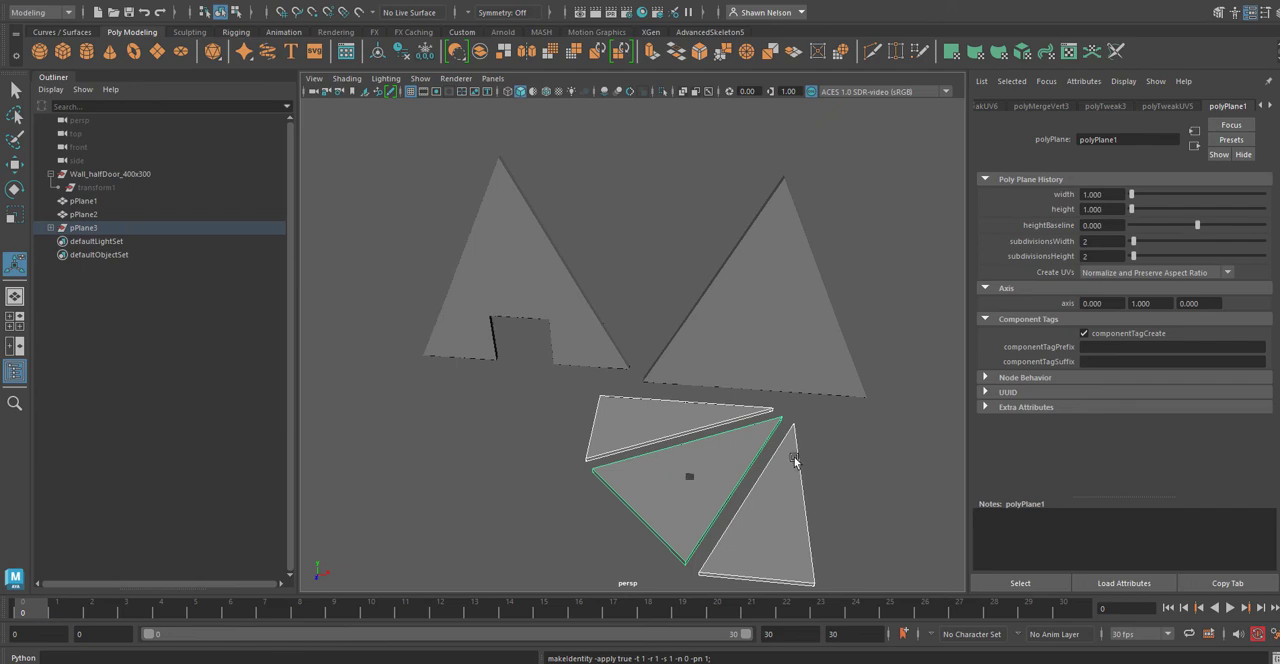
left_click(765, 513)
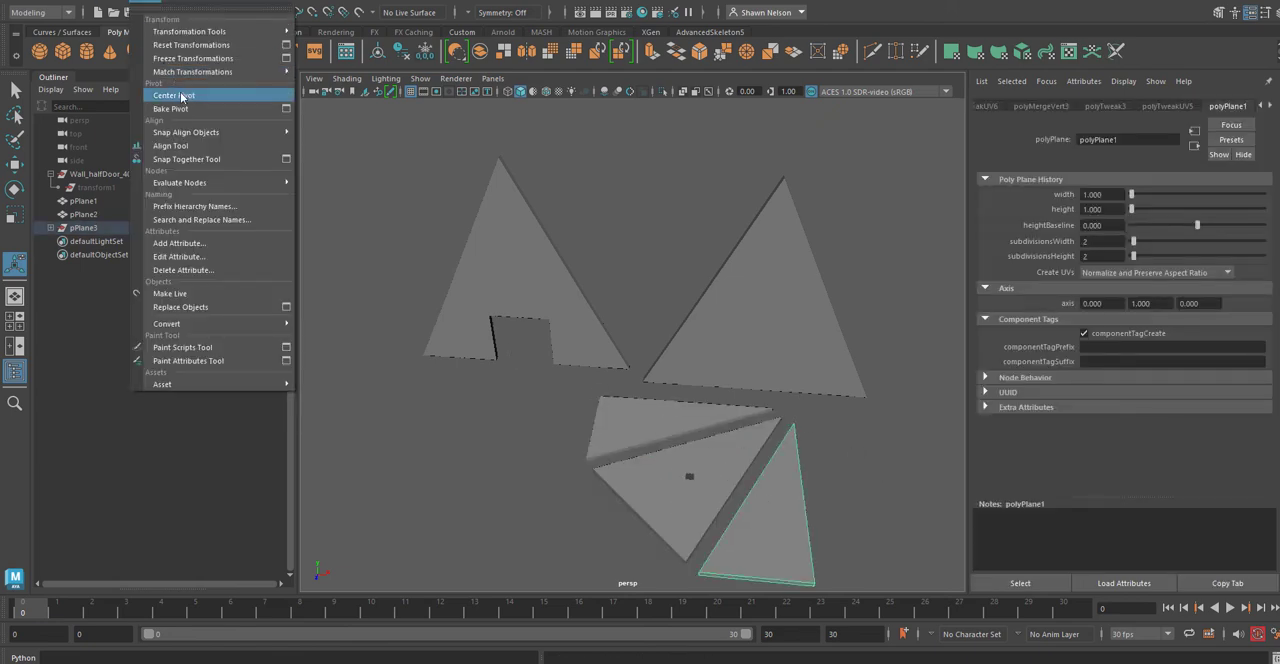
left_click(174, 95)
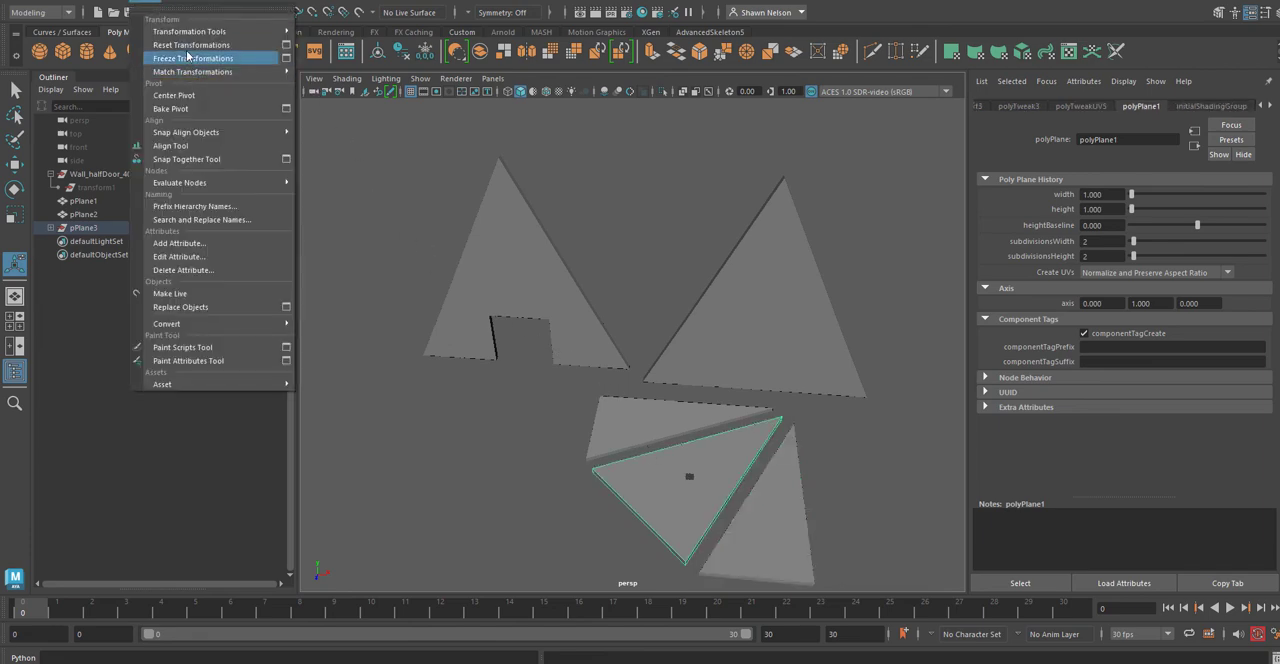
left_click(192, 57)
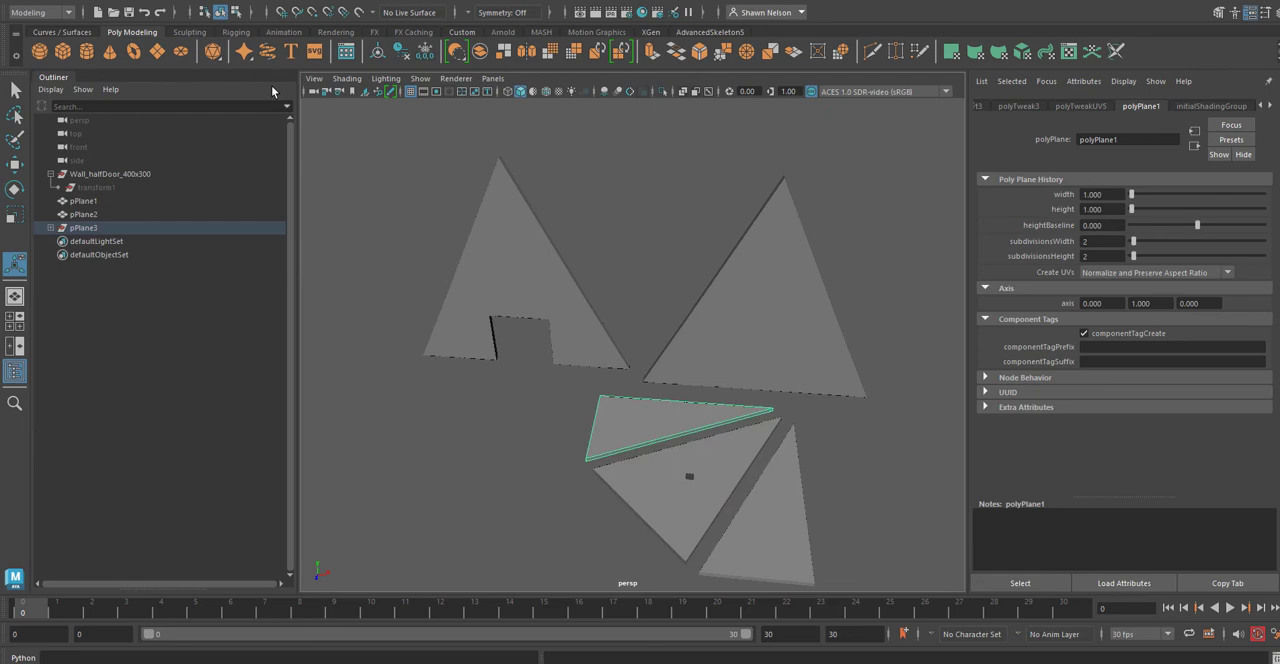
mouse_move(182, 99)
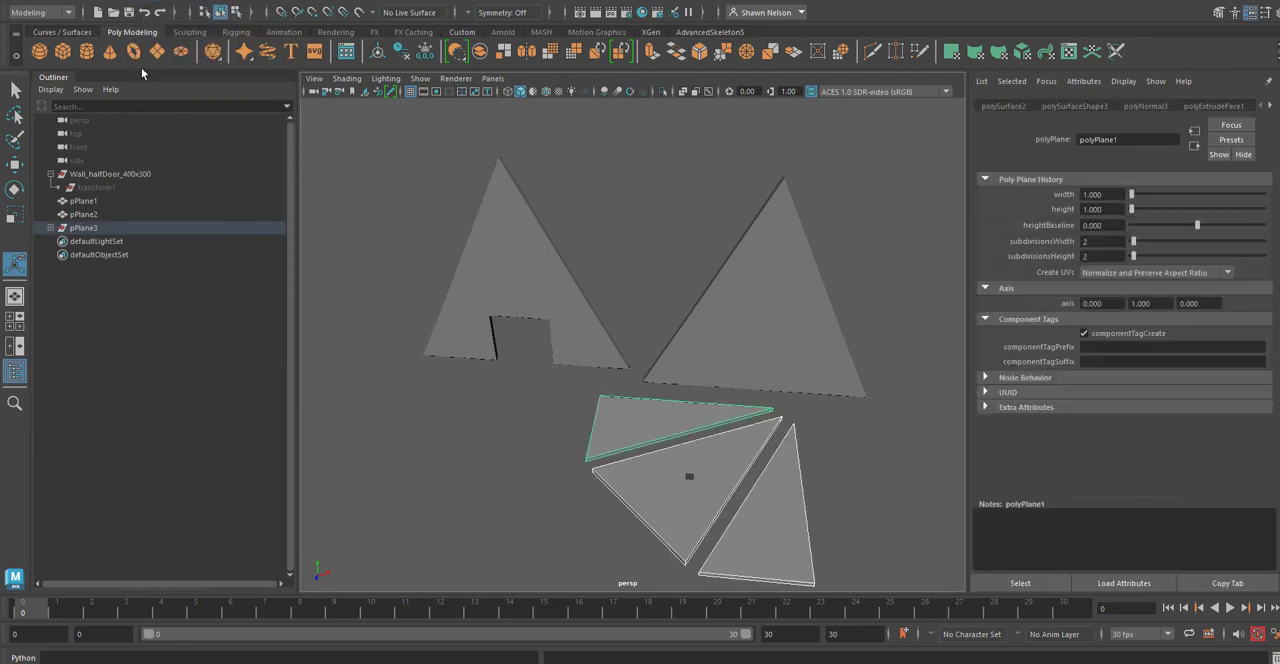
left_click(25, 12)
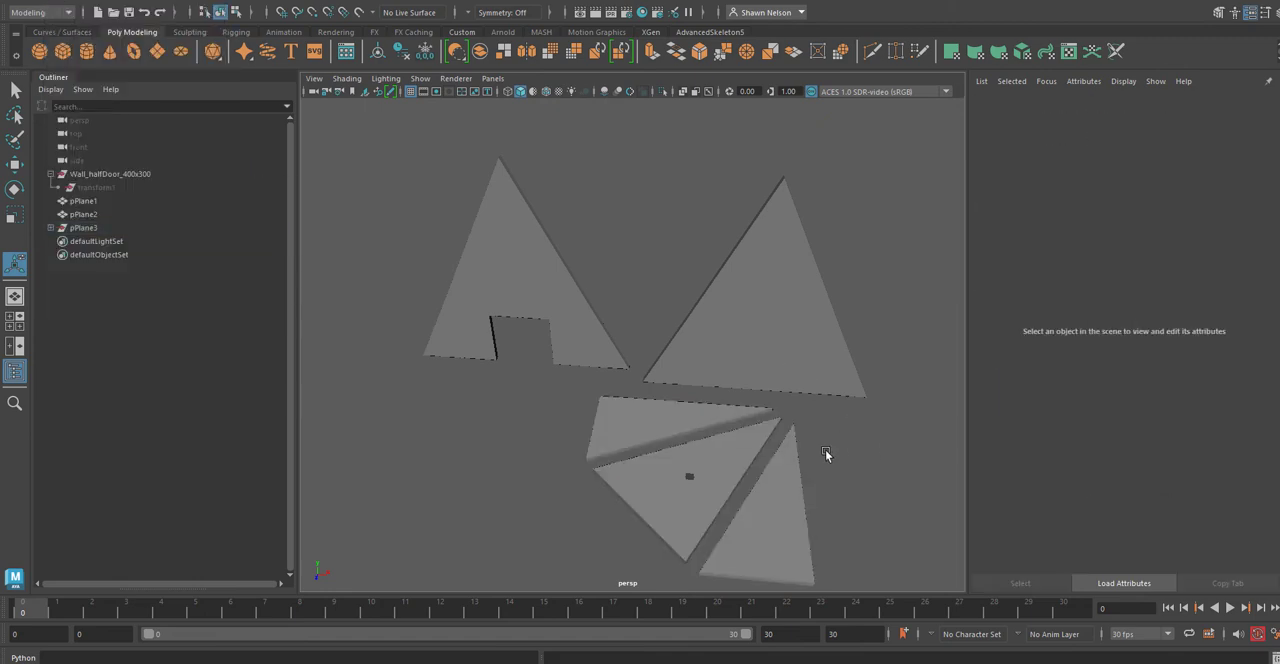
left_click(83, 227)
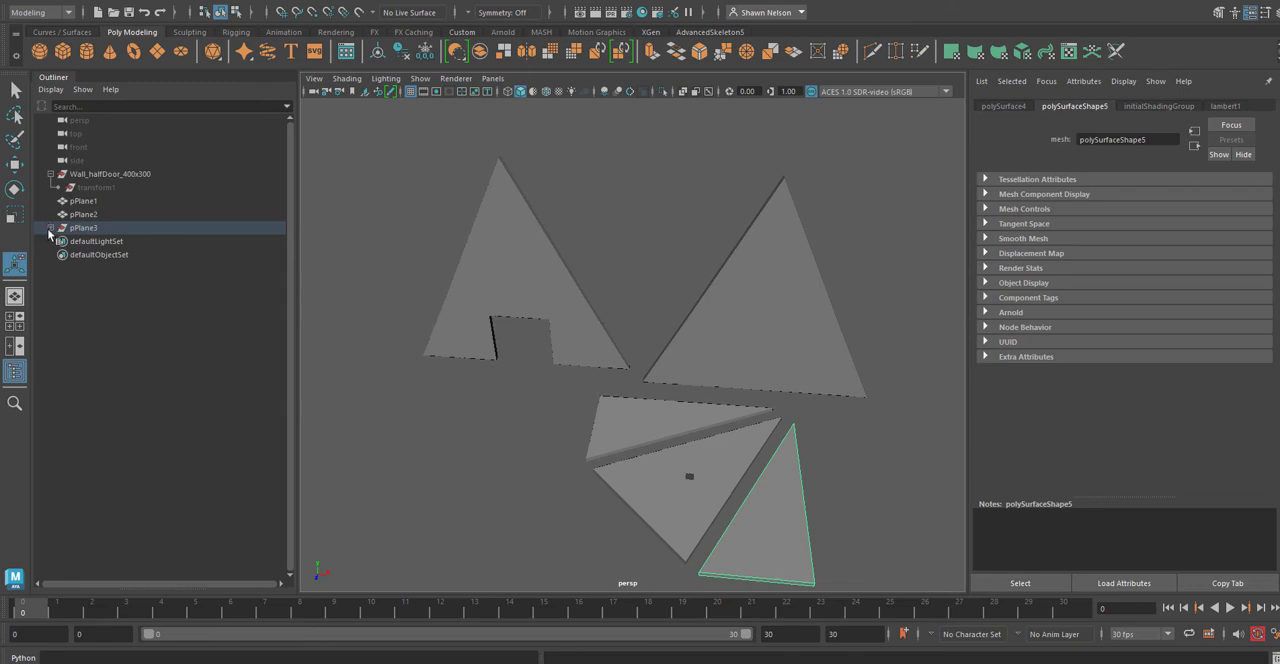
Step: Unparent polySurface2–4 from pPlane3 to the Outliner top level and delete the empty pPlane3
left_click(69, 241)
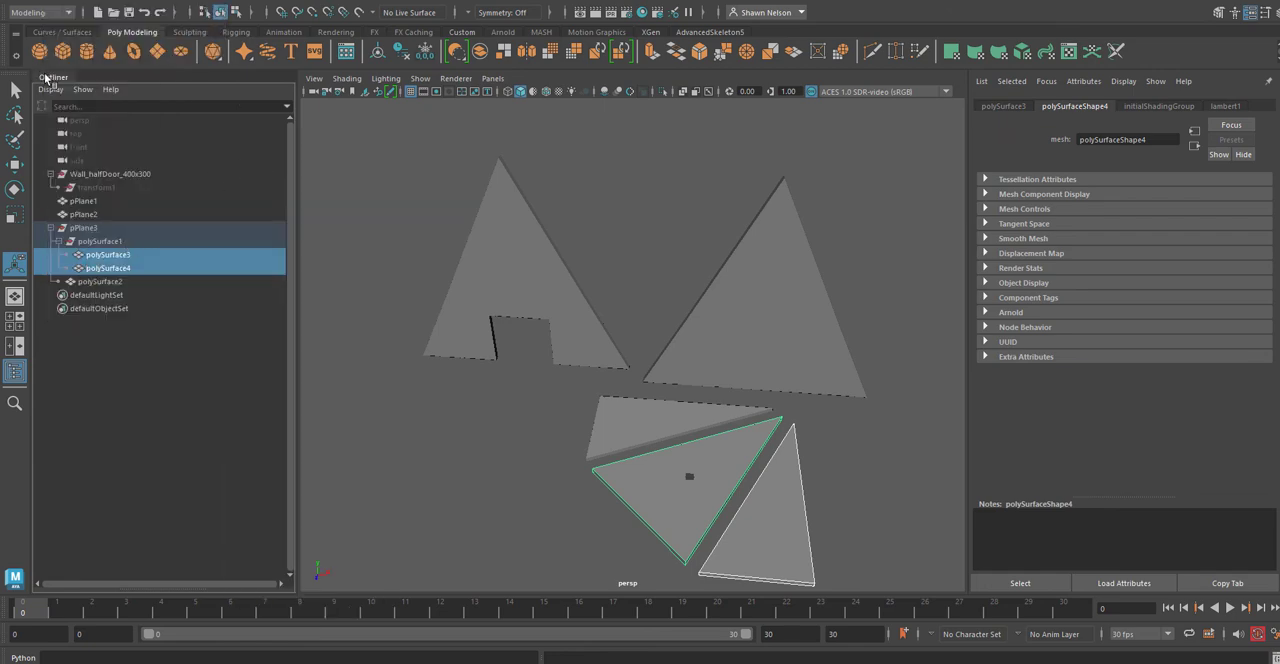
left_click(25, 12)
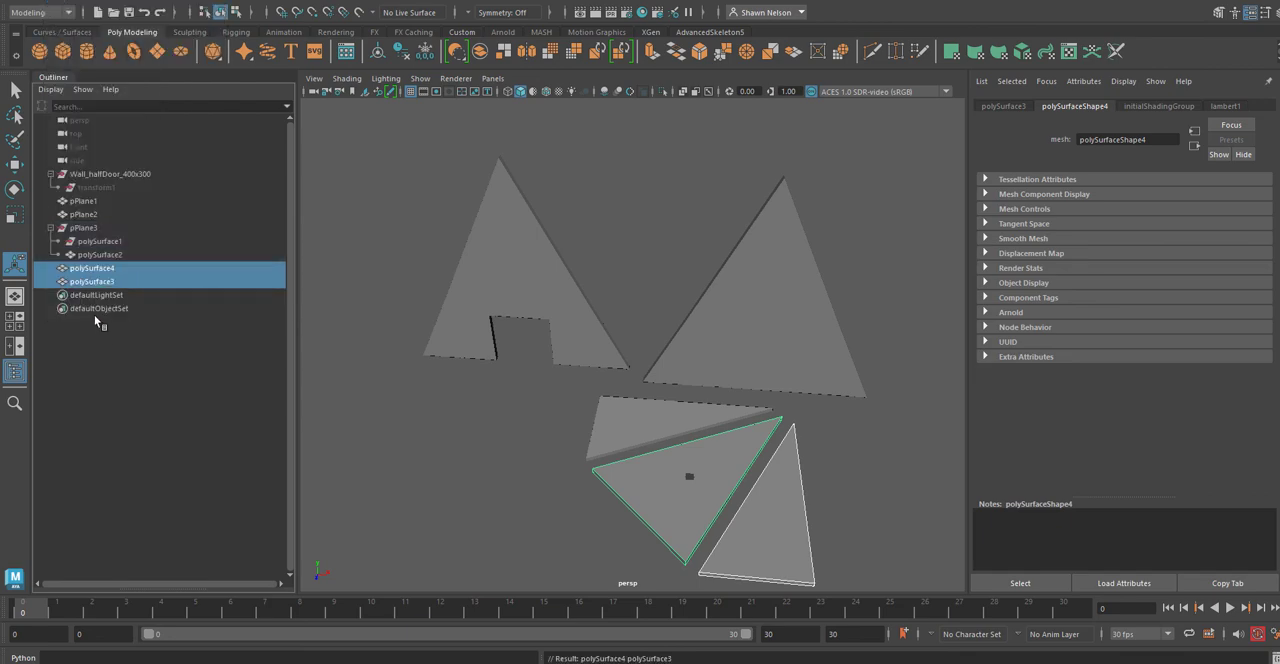
left_click(99, 254)
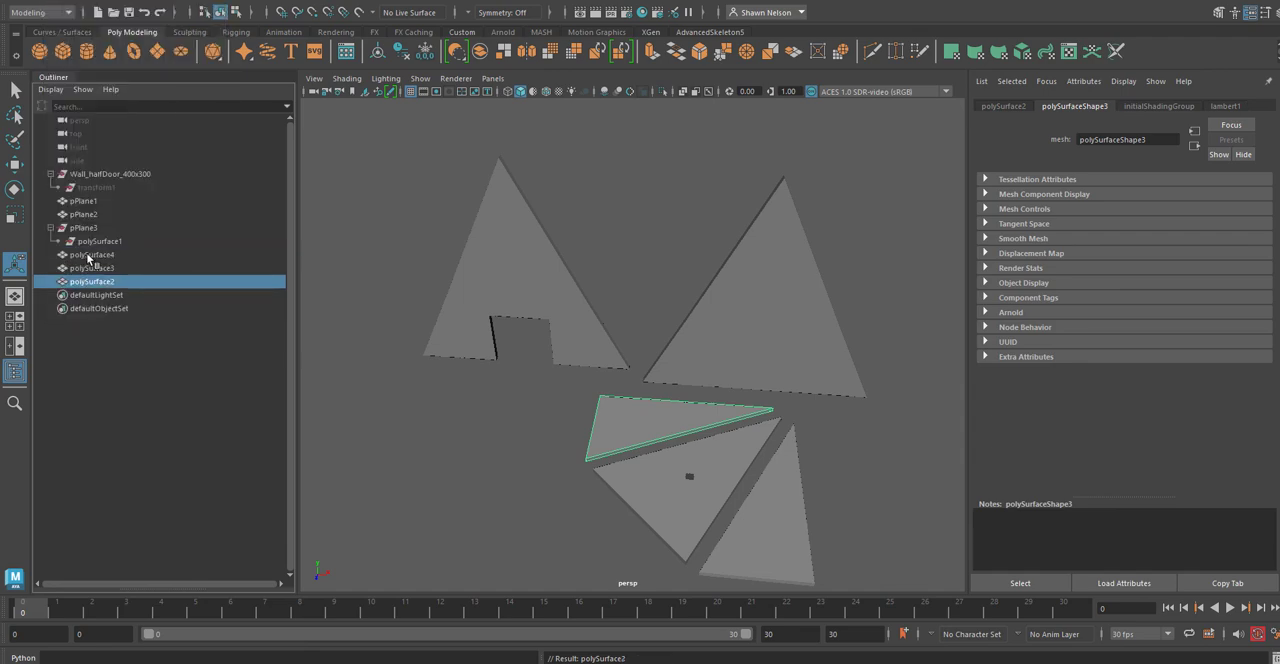
left_click(84, 228)
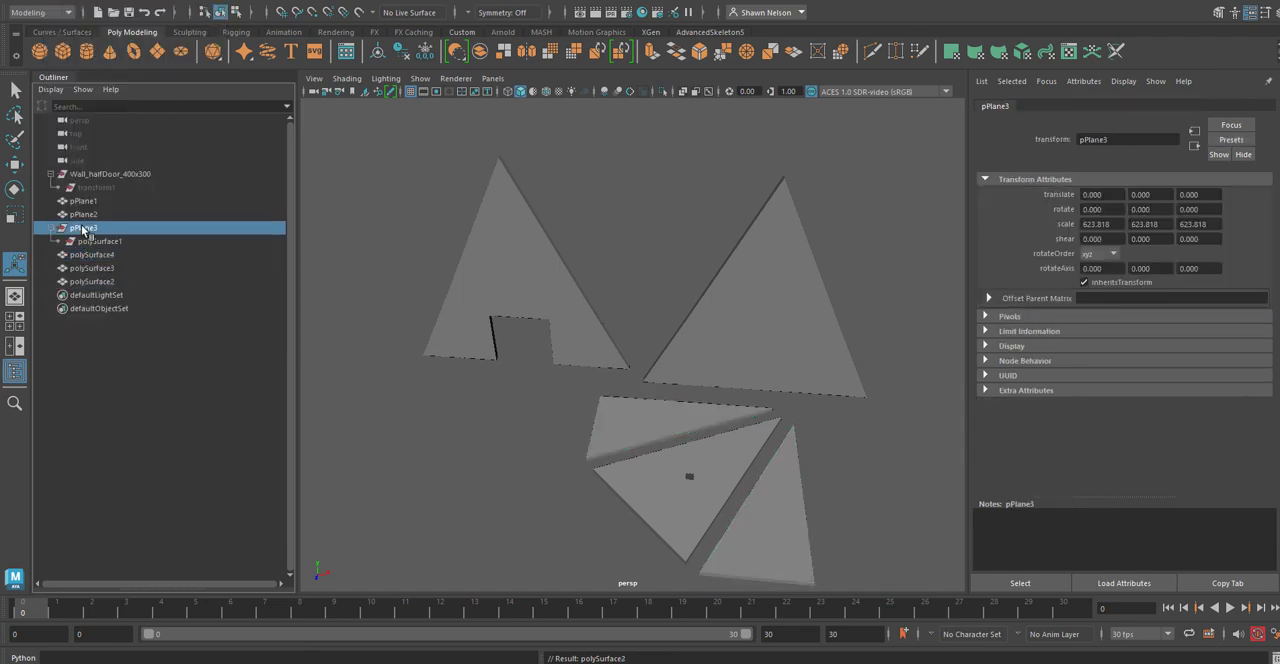
left_click(110, 173)
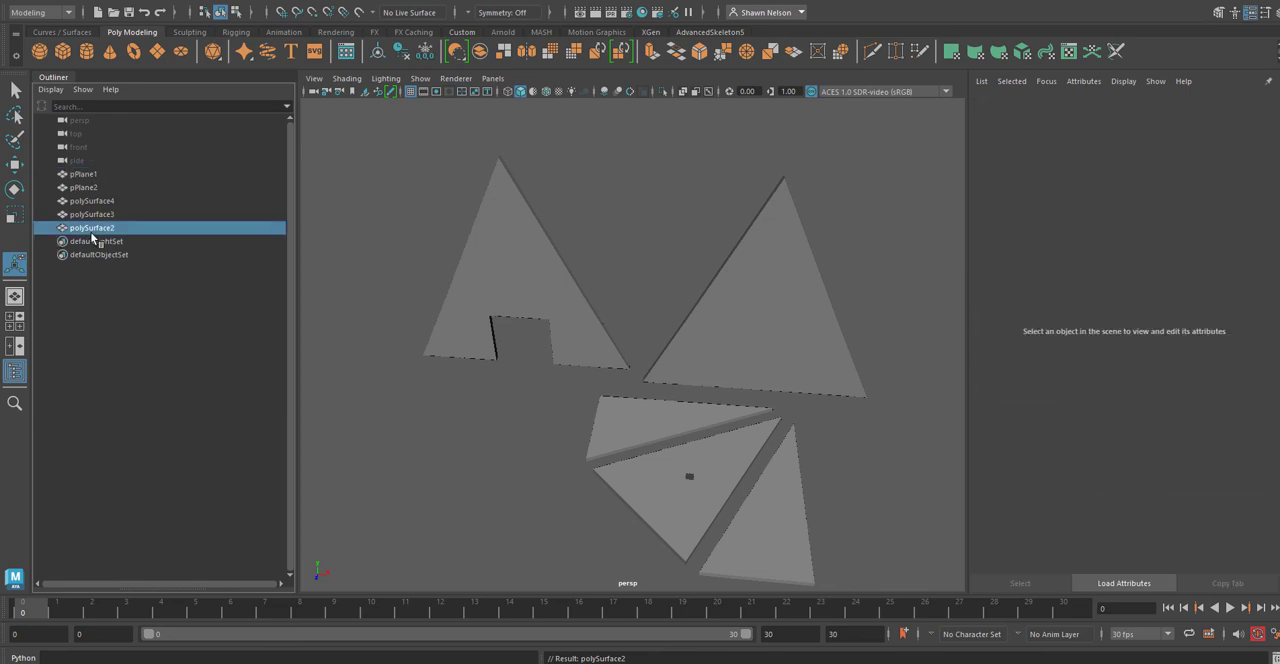
Step: Rename the polySurface pieces Rooftri1, Rooftri2 and Rooftri3 in the Outliner, then deselect
left_click(92, 200)
type("Ro")
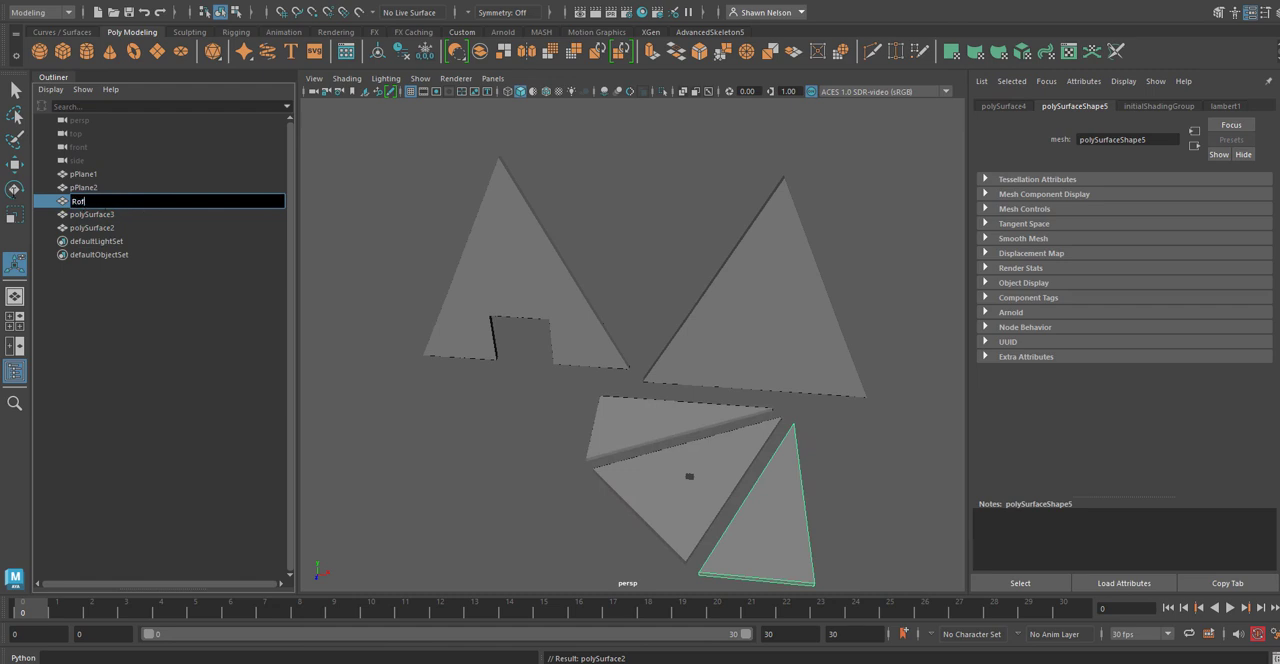
type("fTri1")
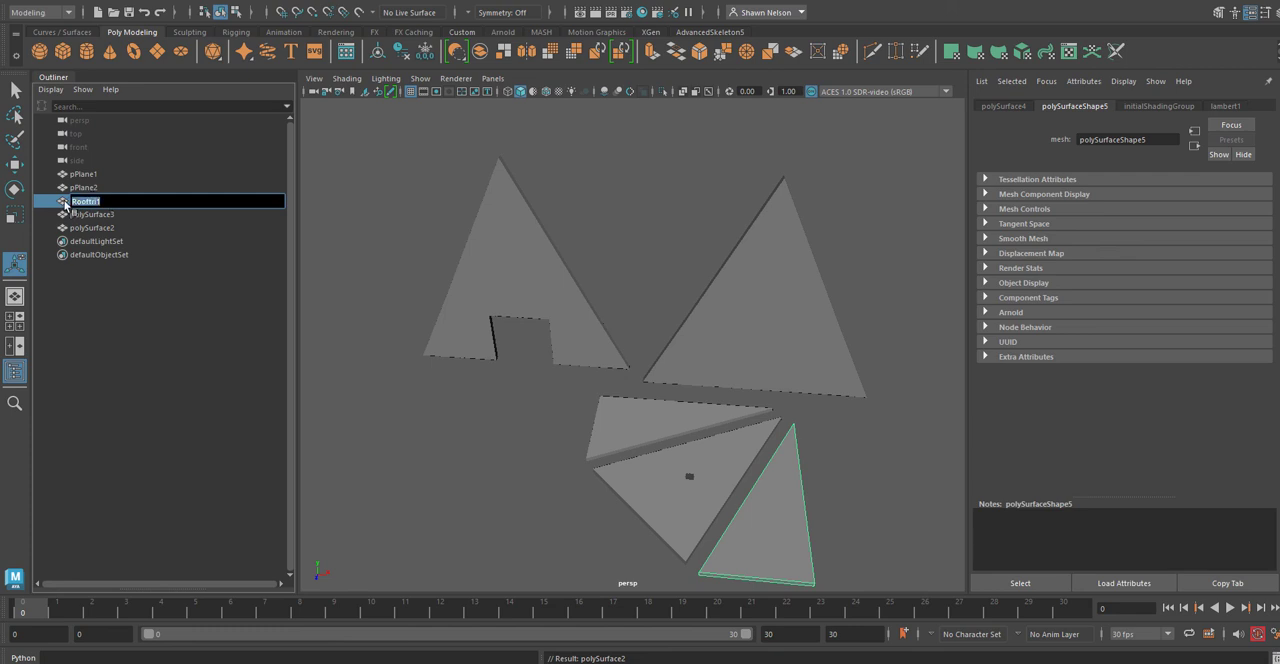
left_click(91, 214)
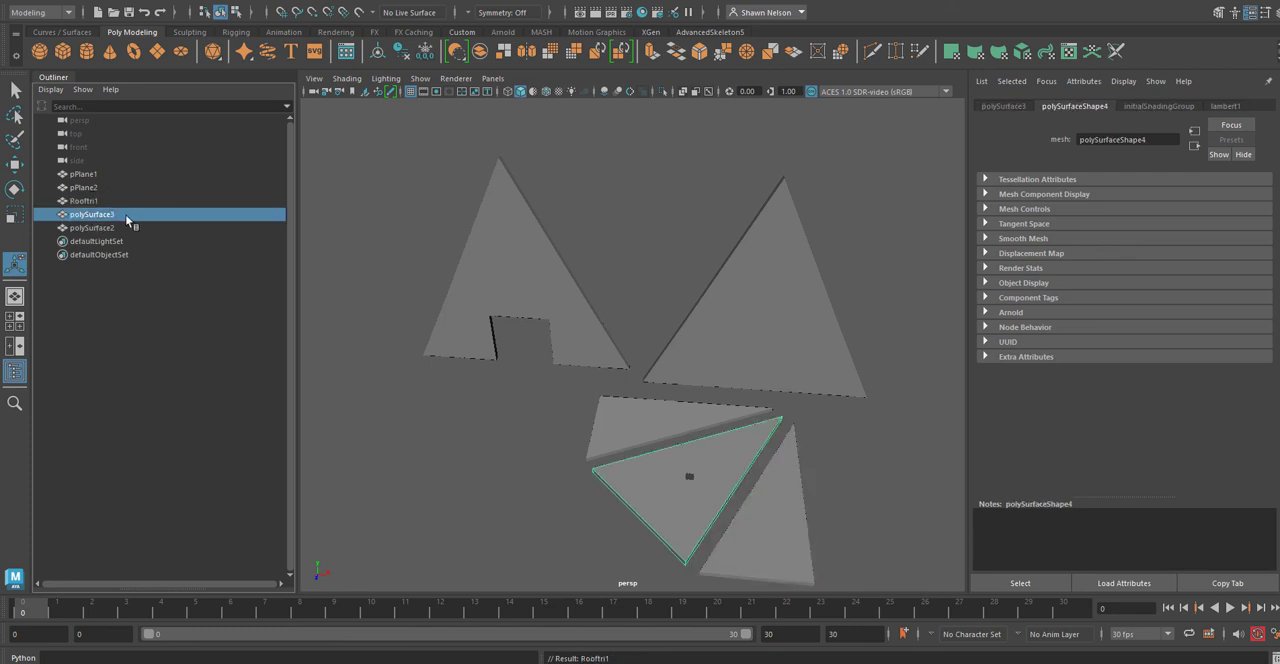
double_click(92, 214)
type("Rooftri1")
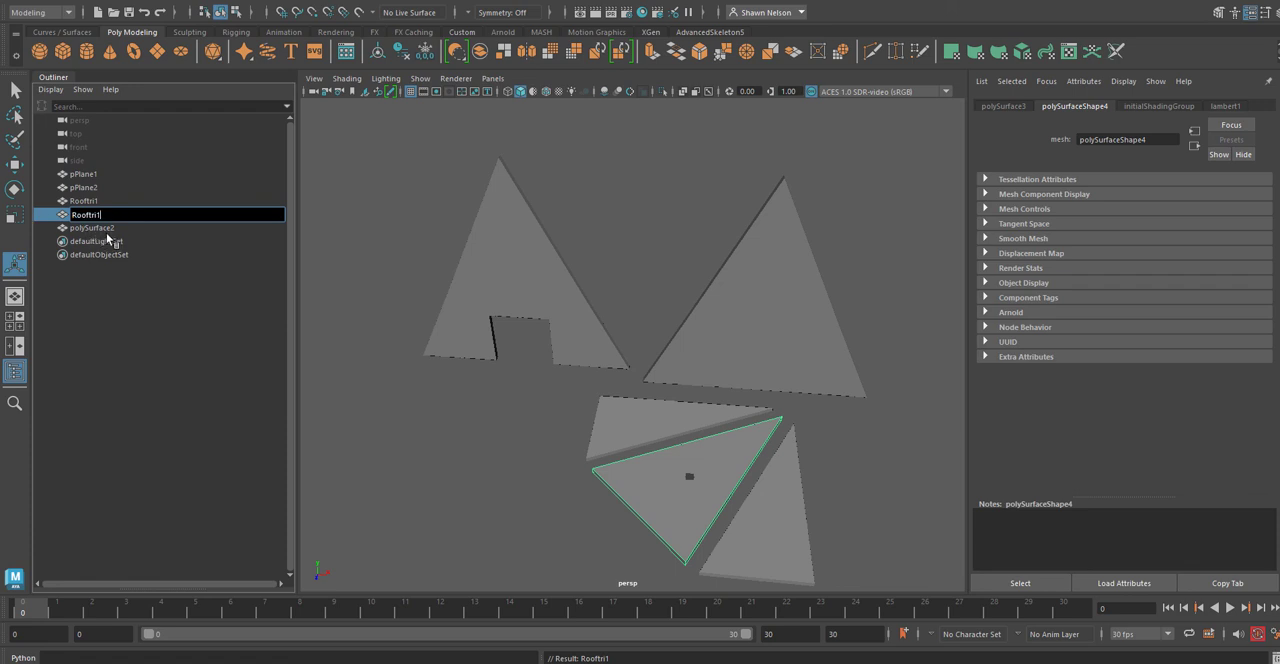
mouse_move(125, 250)
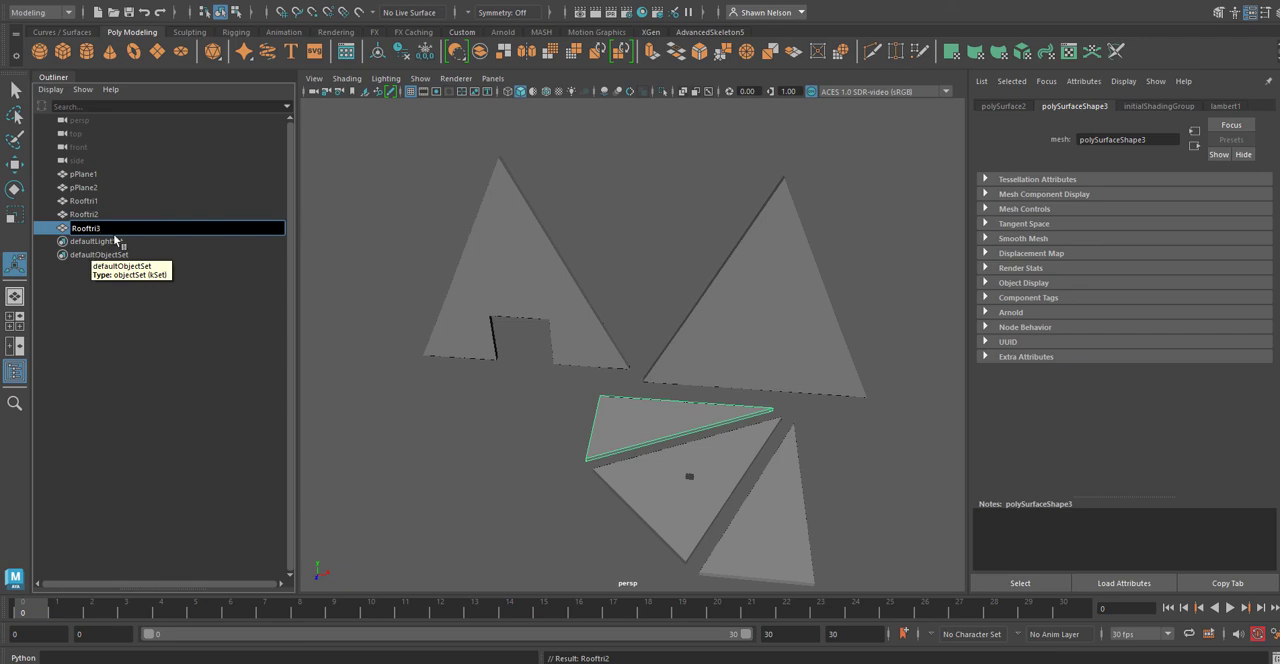
left_click(145, 305)
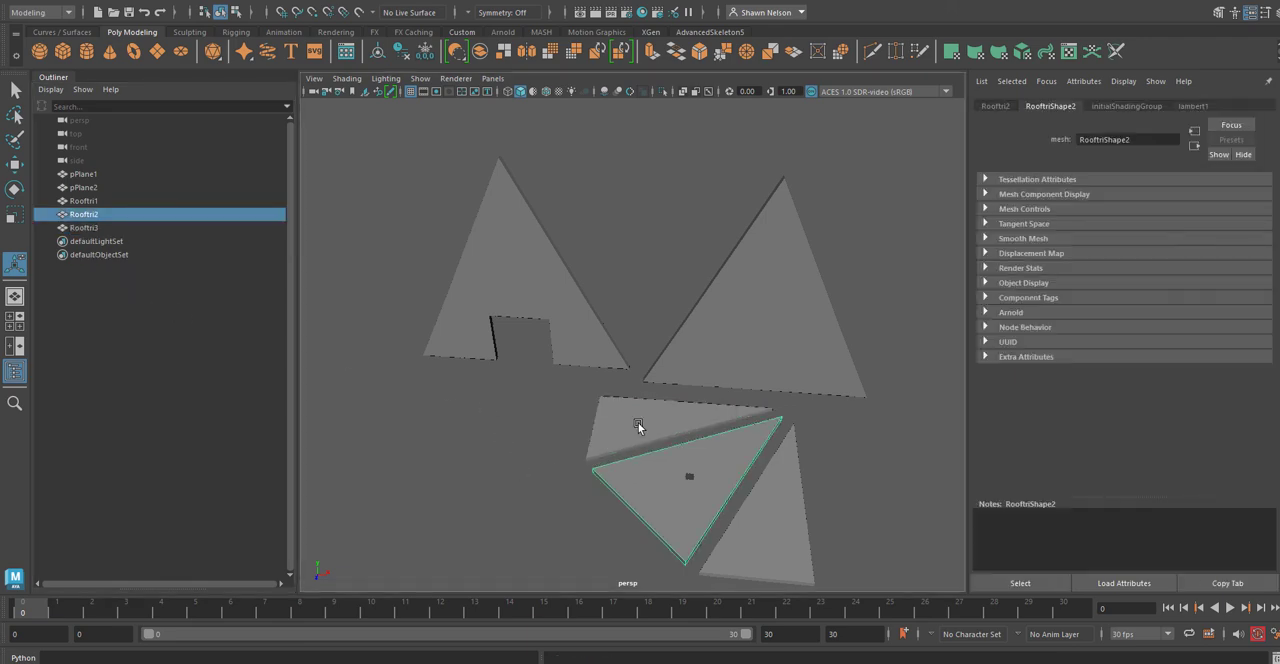
left_click(481, 450)
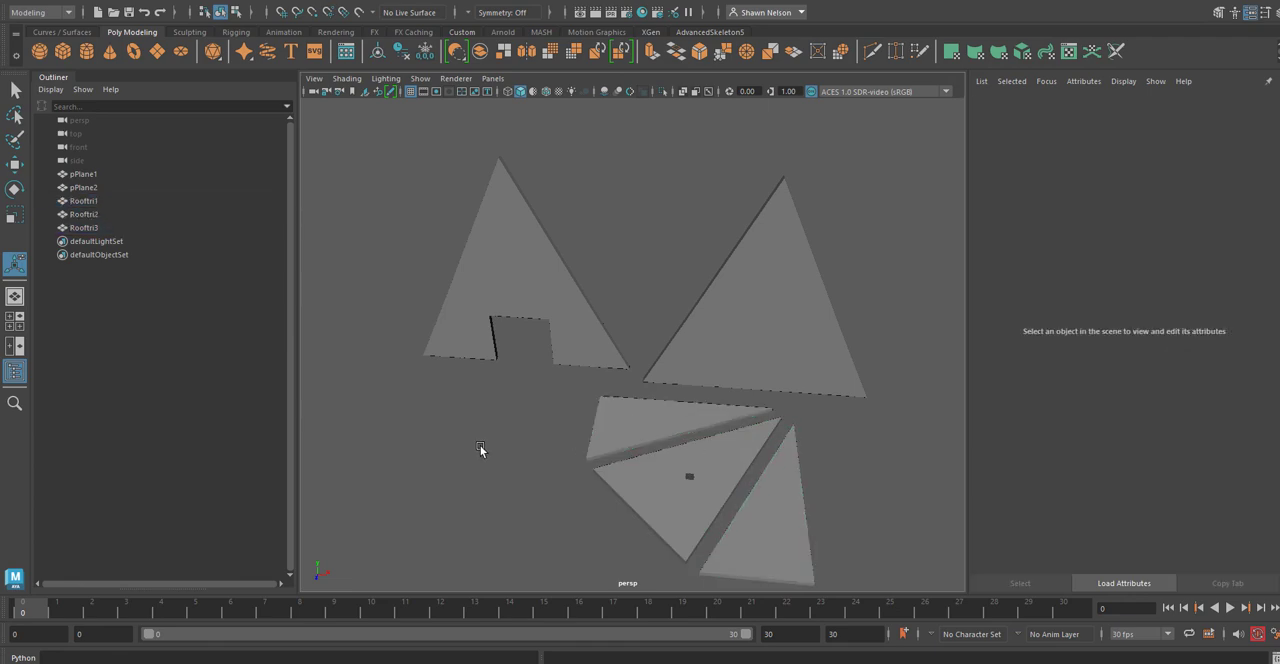